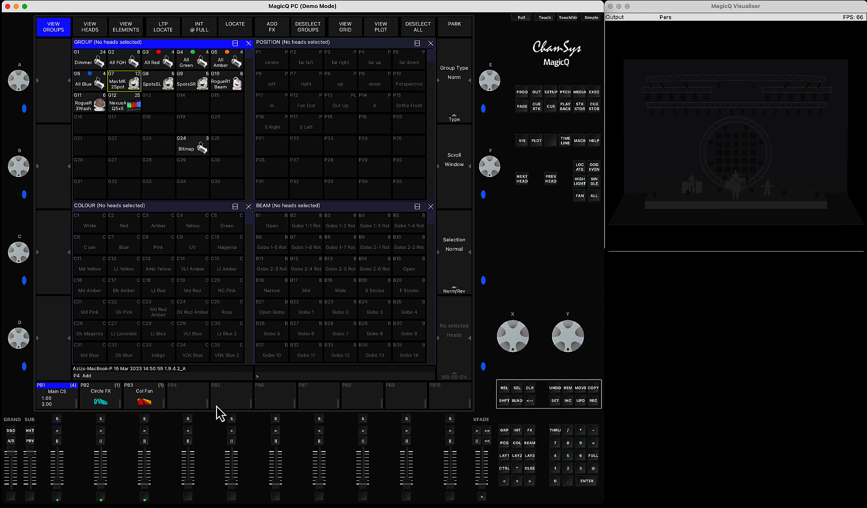
mouse_move(204, 427)
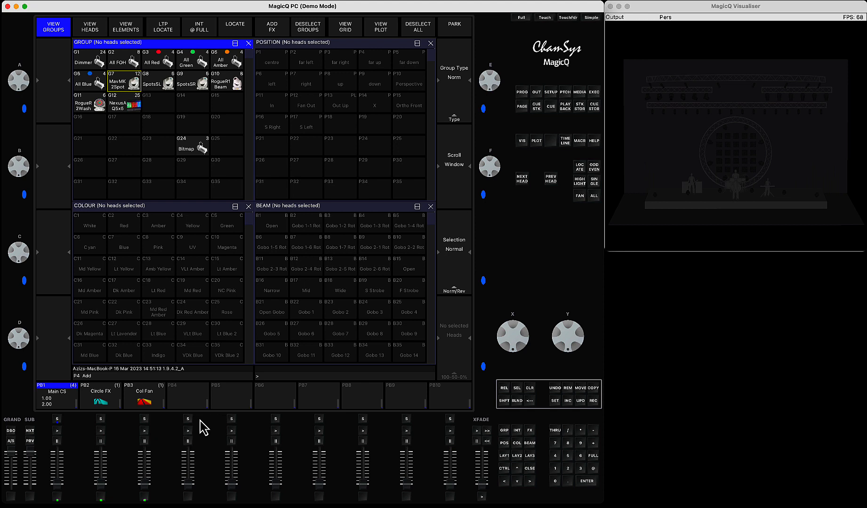
mouse_move(532, 253)
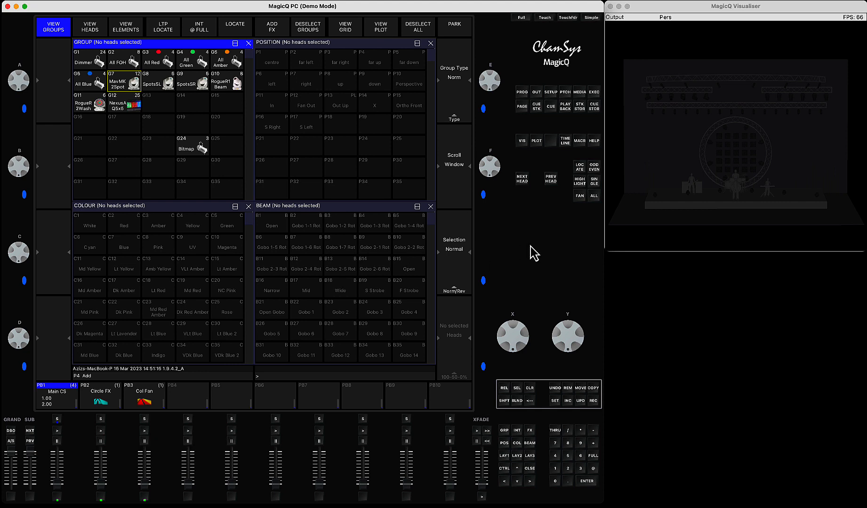
mouse_move(505, 258)
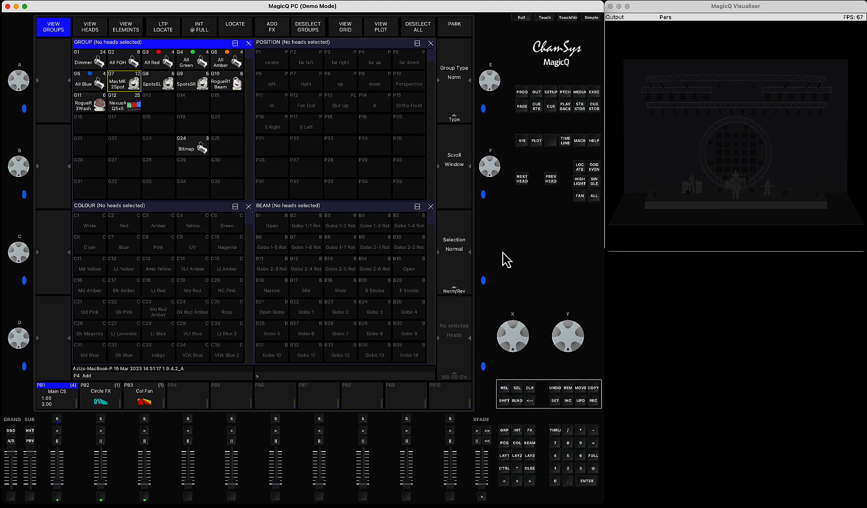
mouse_move(512, 97)
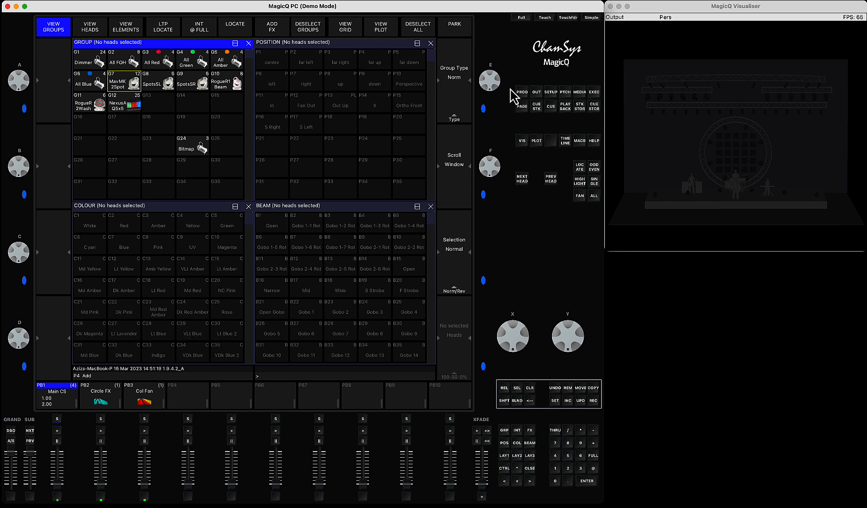
Step: Open the PB2 Circle FX cue to see it recorded against Group 9 SpotsSR
click(551, 92)
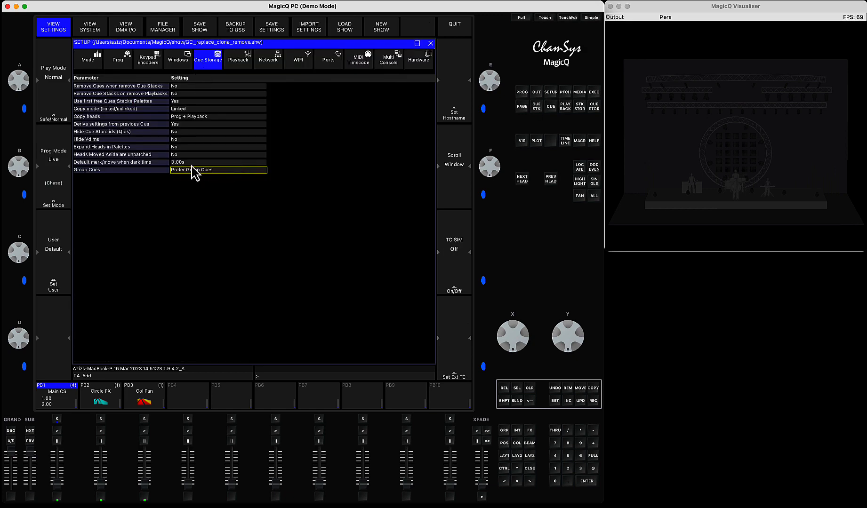
mouse_move(190, 182)
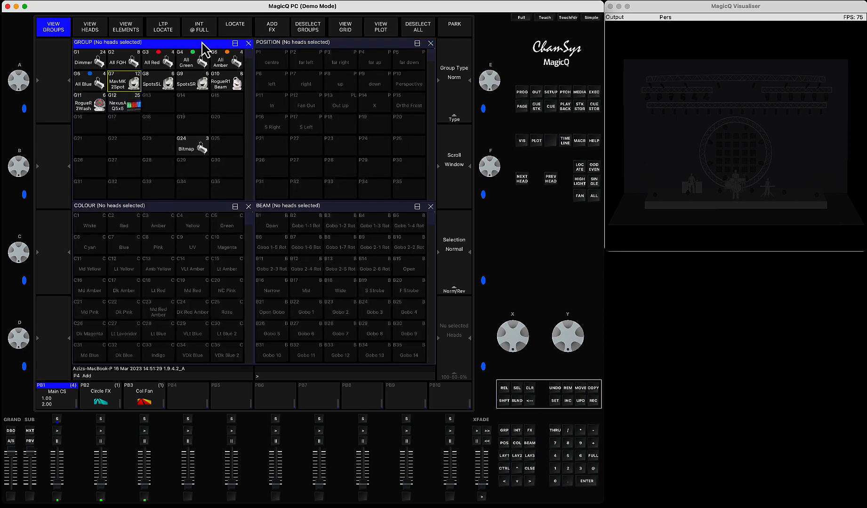
mouse_move(508, 410)
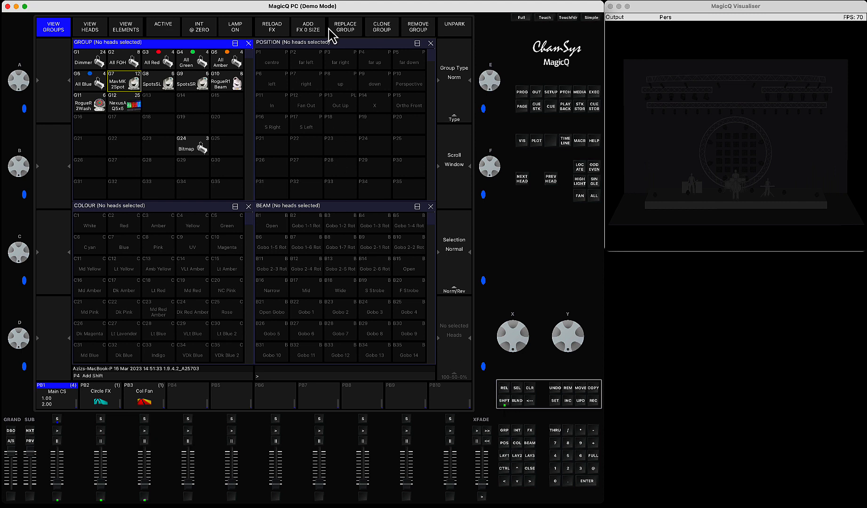
mouse_move(367, 34)
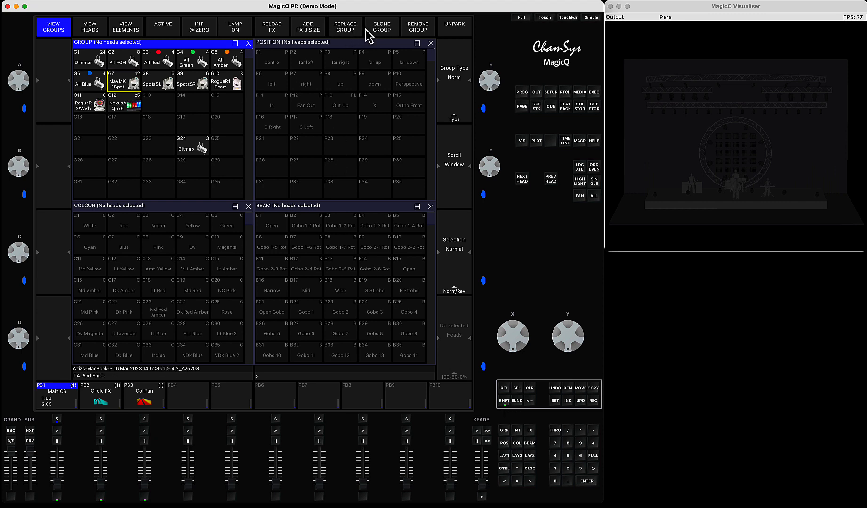
mouse_move(338, 36)
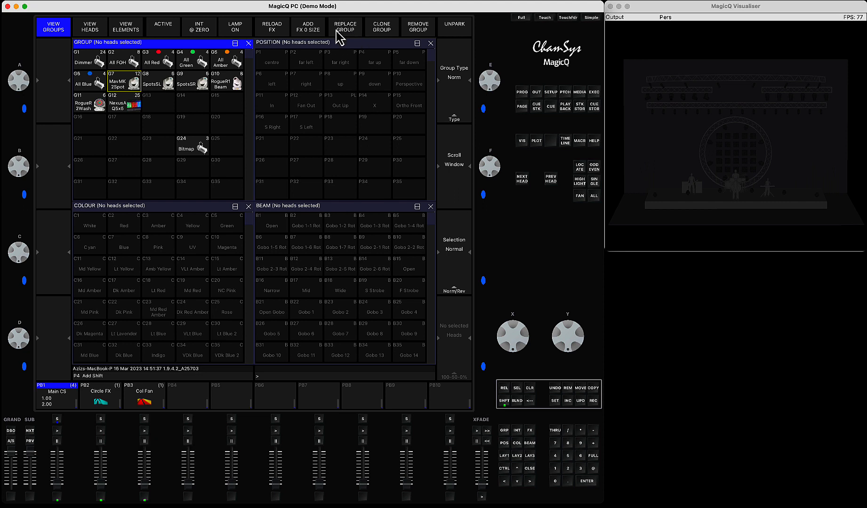
mouse_move(383, 42)
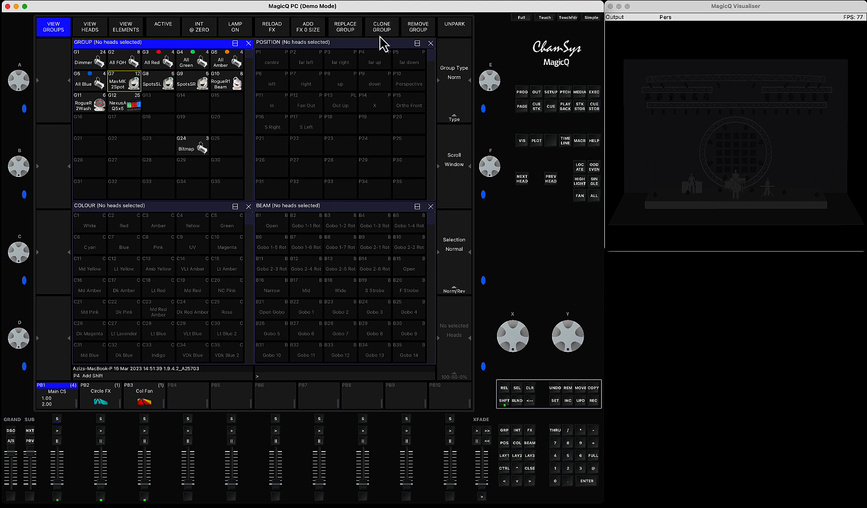
mouse_move(492, 365)
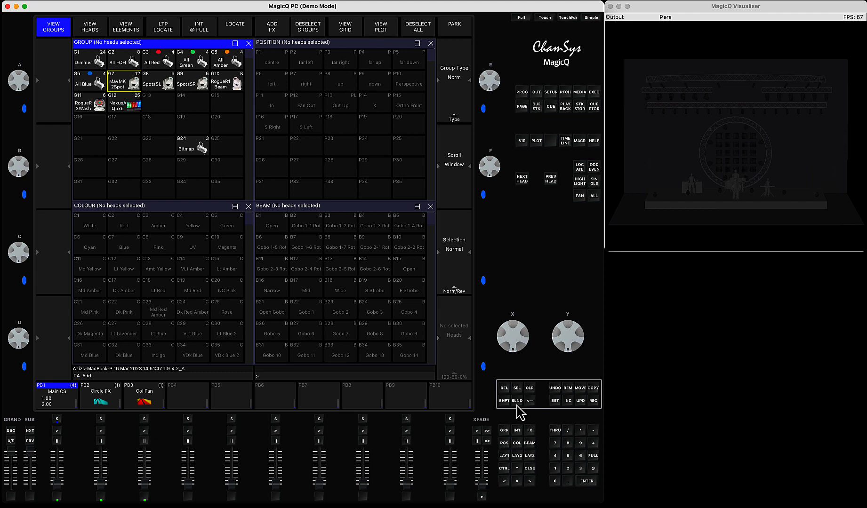
mouse_move(197, 91)
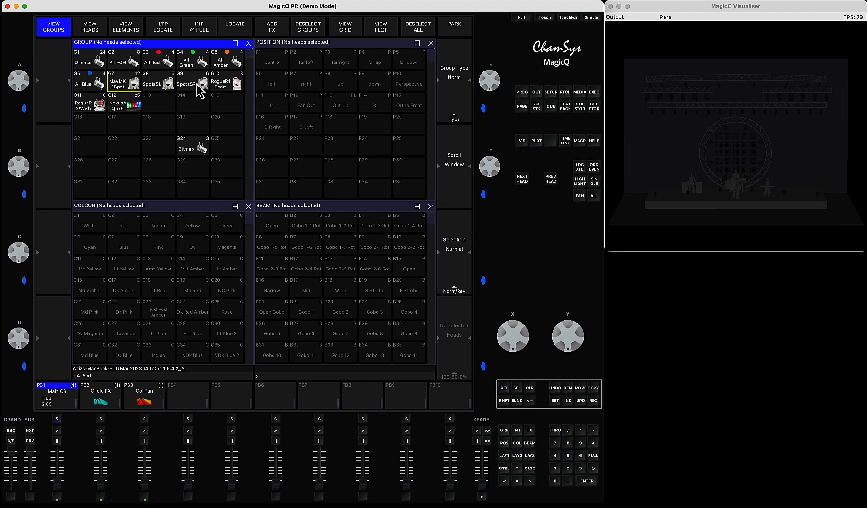
mouse_move(105, 492)
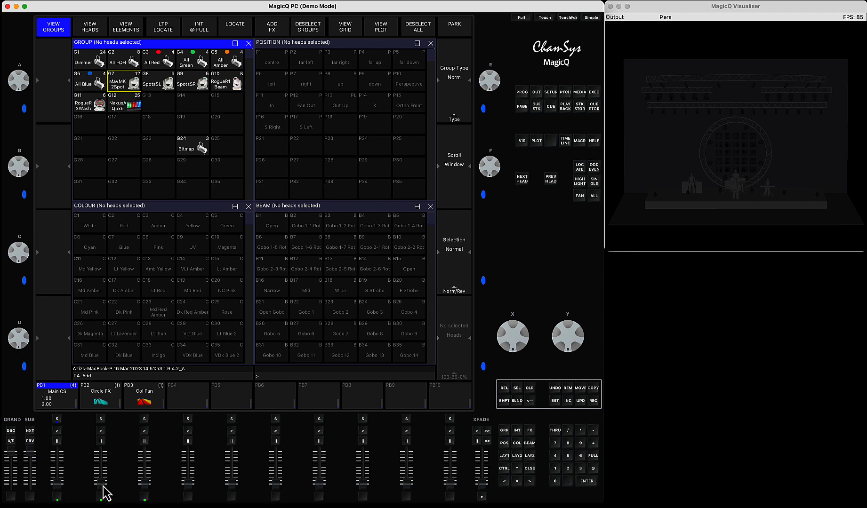
click(100, 394)
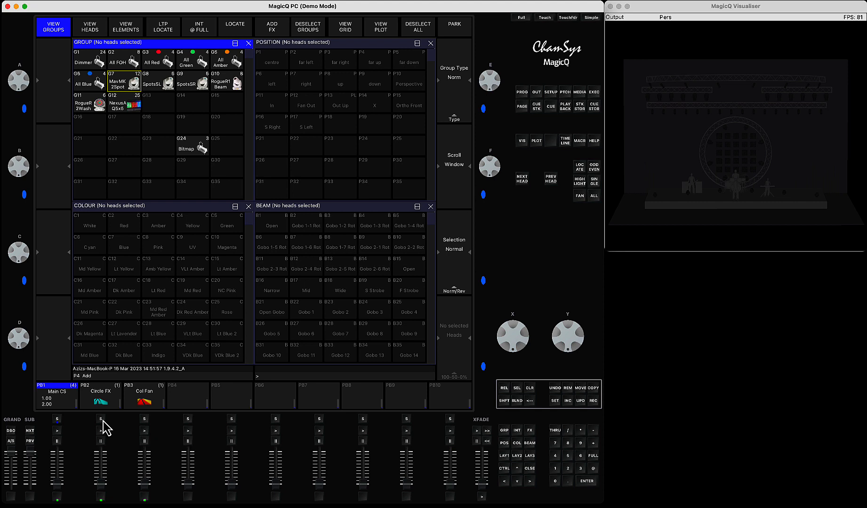
click(101, 391)
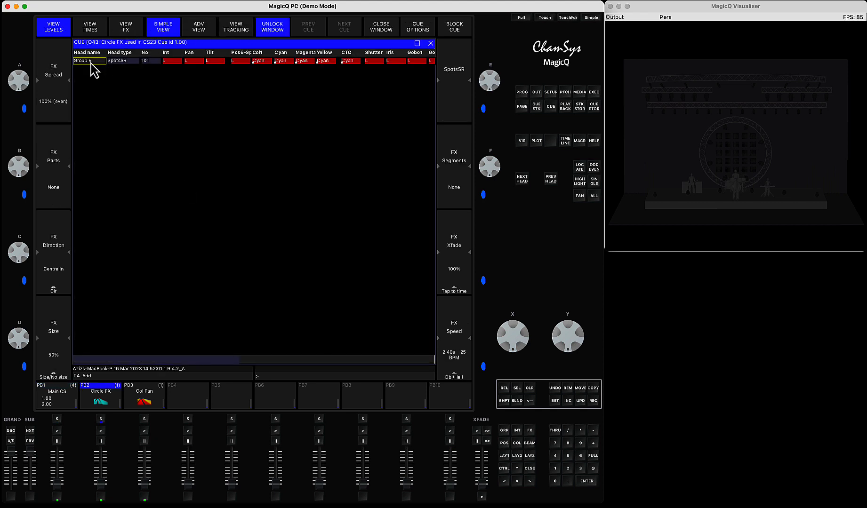
click(125, 26)
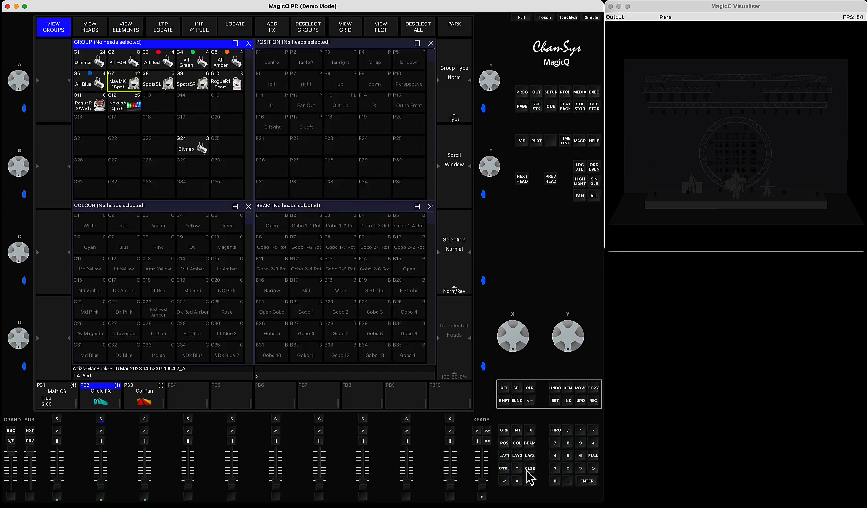
mouse_move(97, 451)
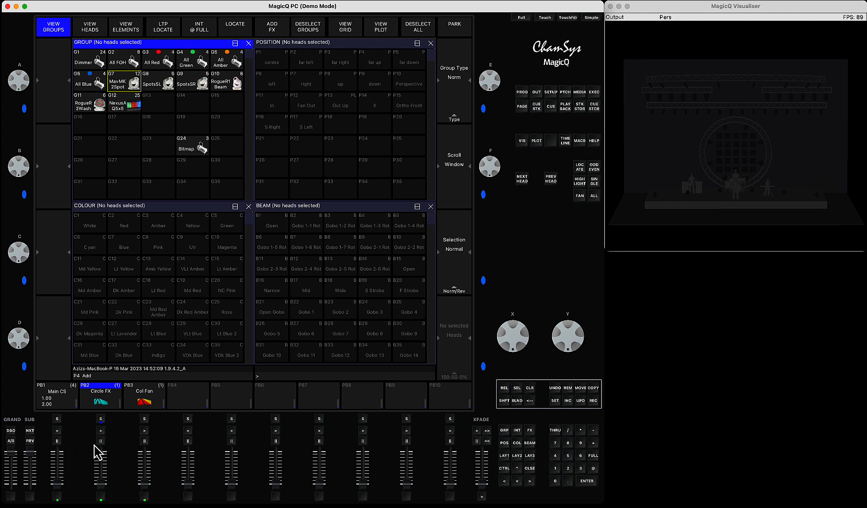
mouse_move(99, 459)
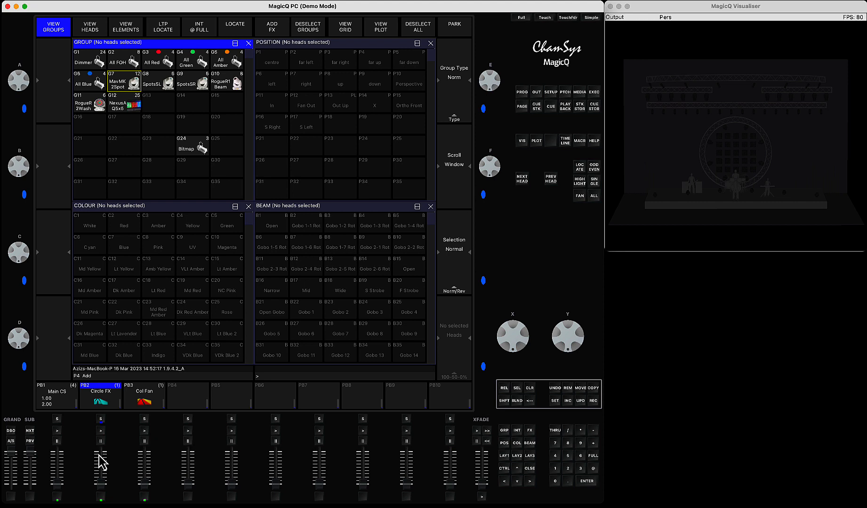
mouse_move(190, 94)
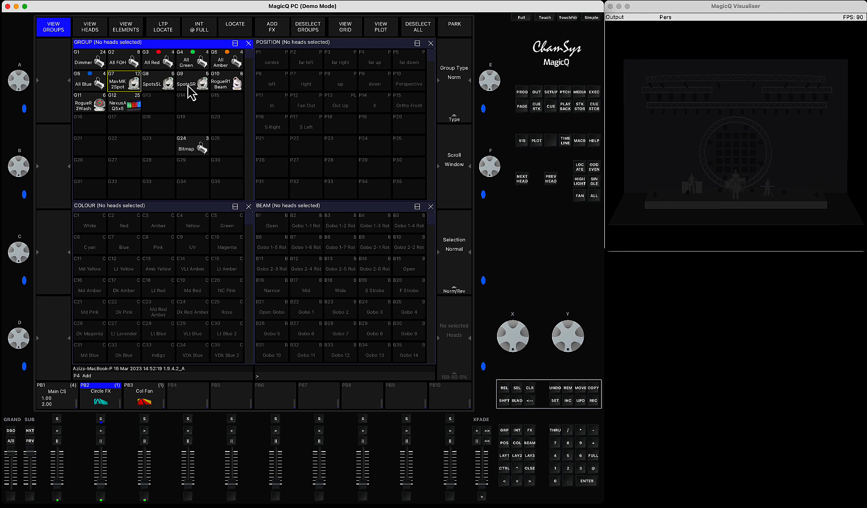
mouse_move(193, 142)
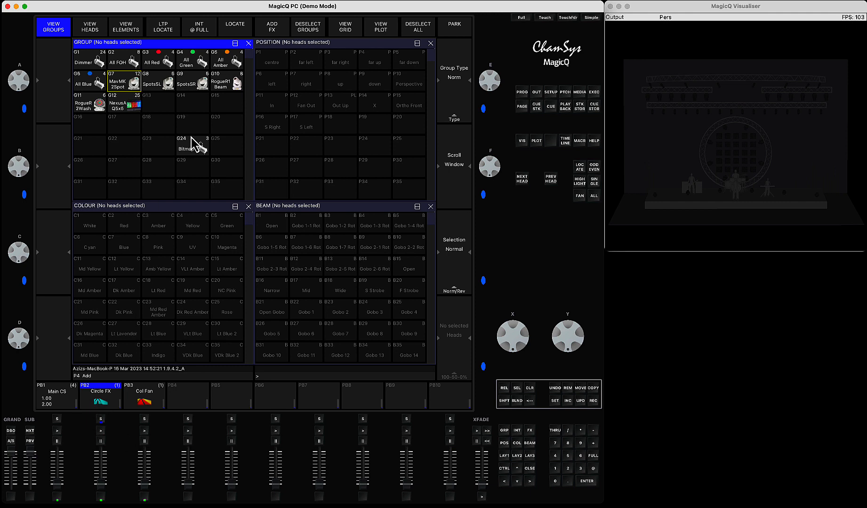
mouse_move(123, 87)
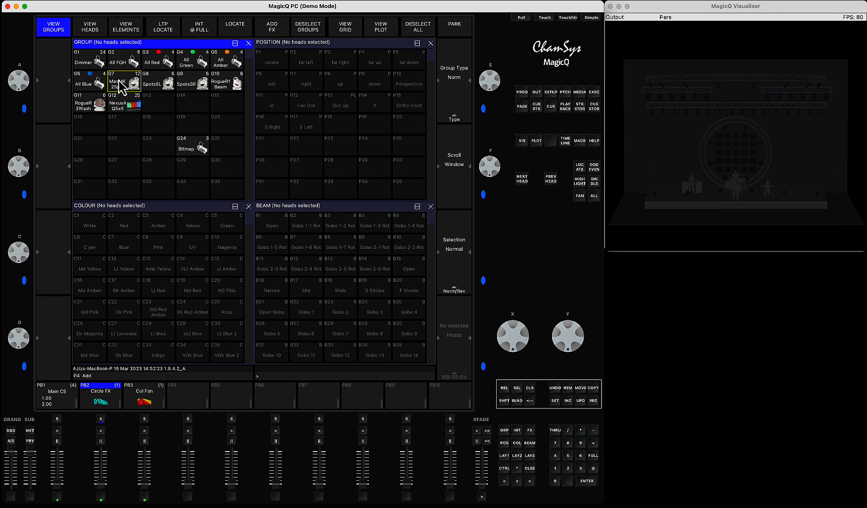
mouse_move(236, 136)
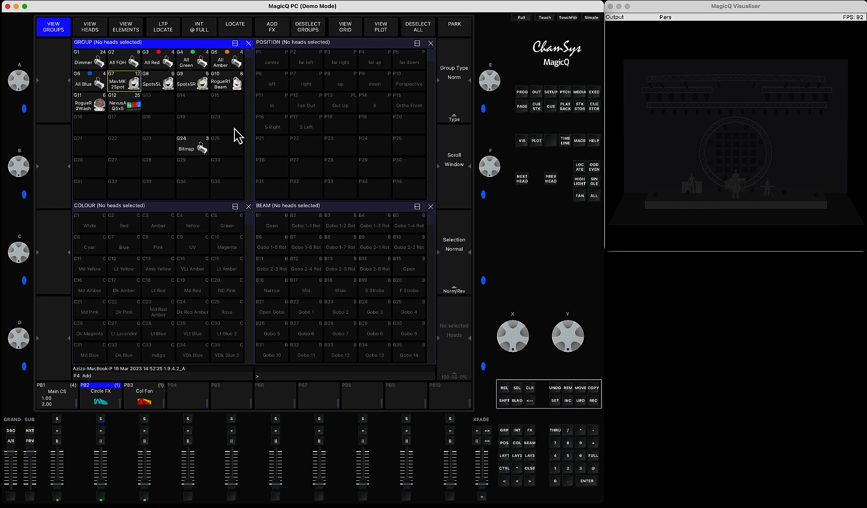
mouse_move(436, 159)
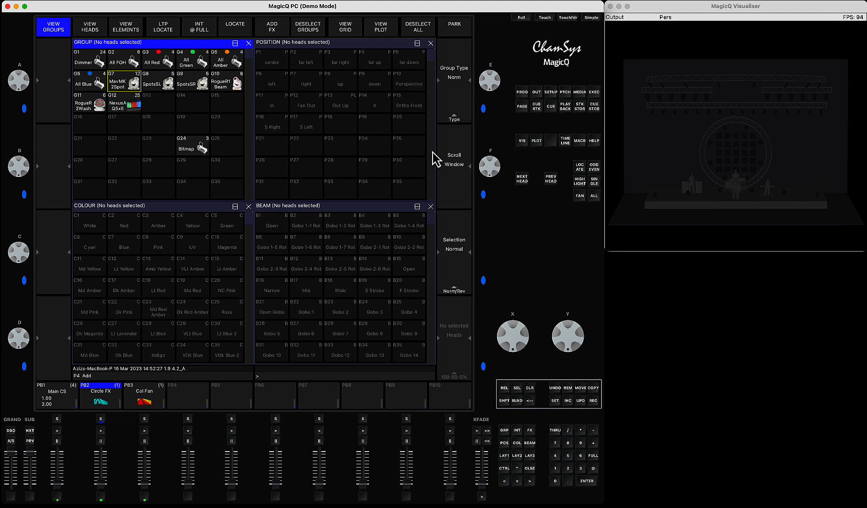
mouse_move(312, 56)
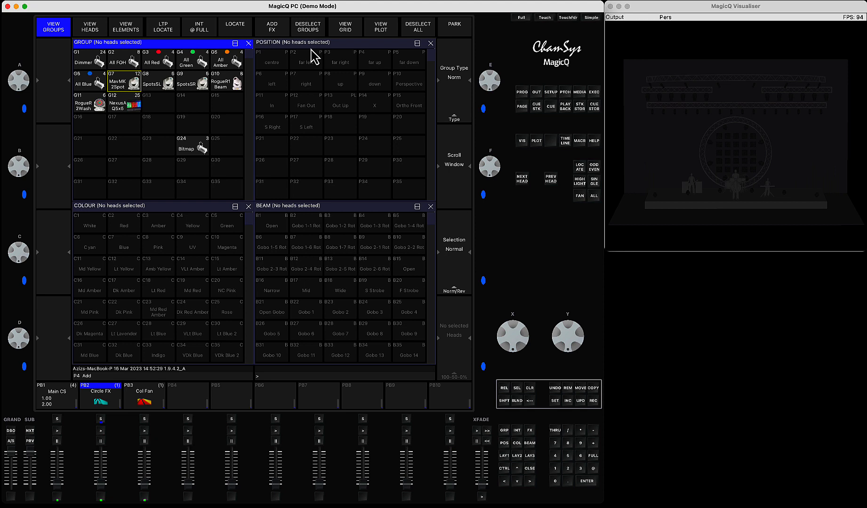
mouse_move(241, 59)
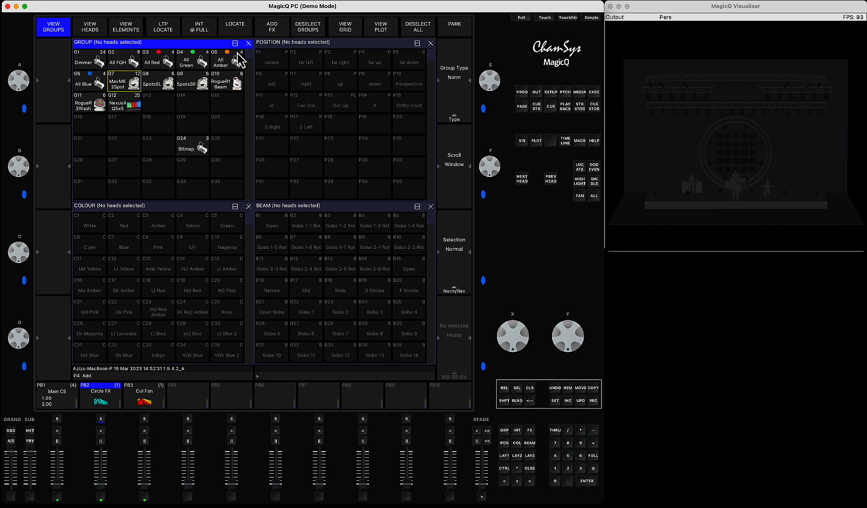
mouse_move(516, 404)
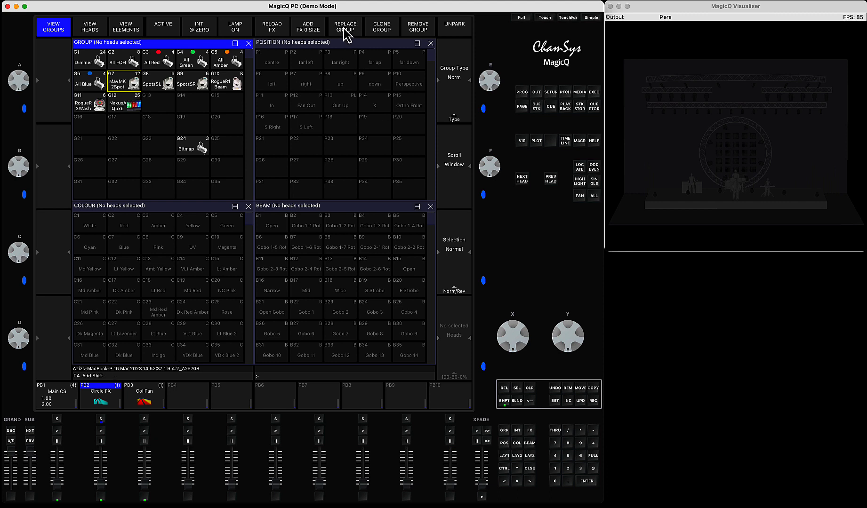
Step: Start the Replace Group command so it prompts for a group
click(345, 26)
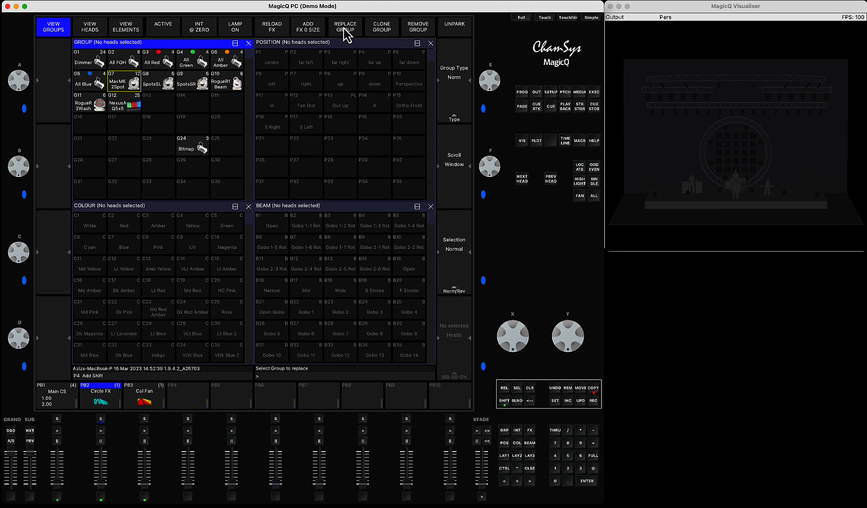
mouse_move(186, 95)
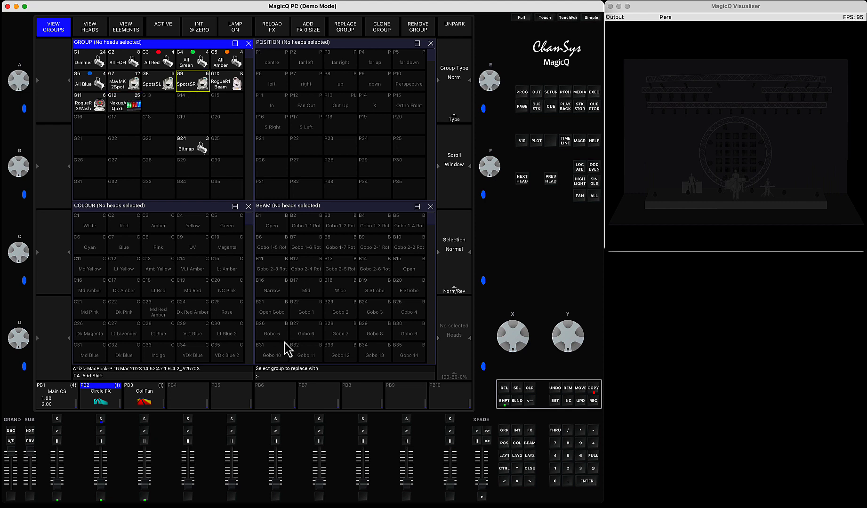
mouse_move(307, 381)
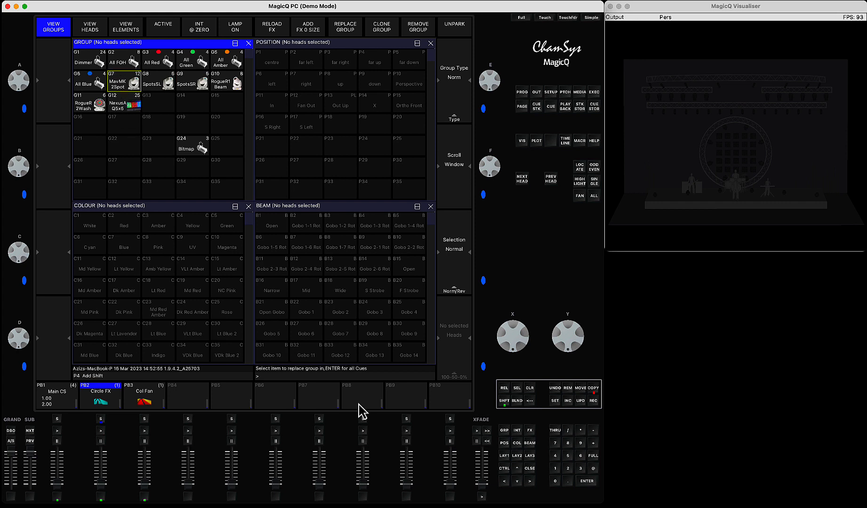
mouse_move(338, 383)
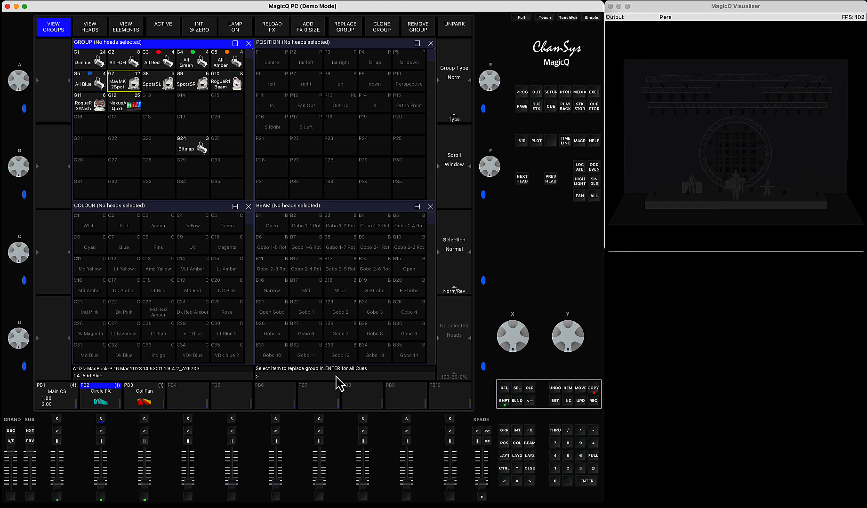
mouse_move(380, 365)
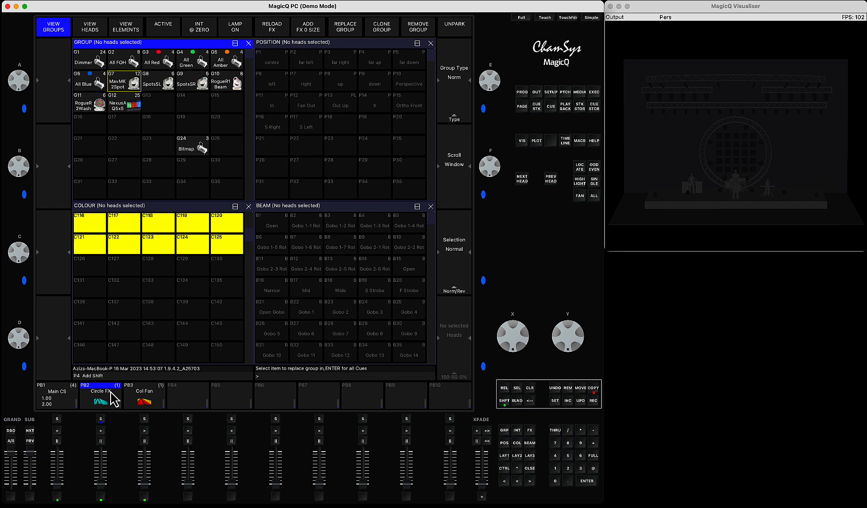
mouse_move(91, 430)
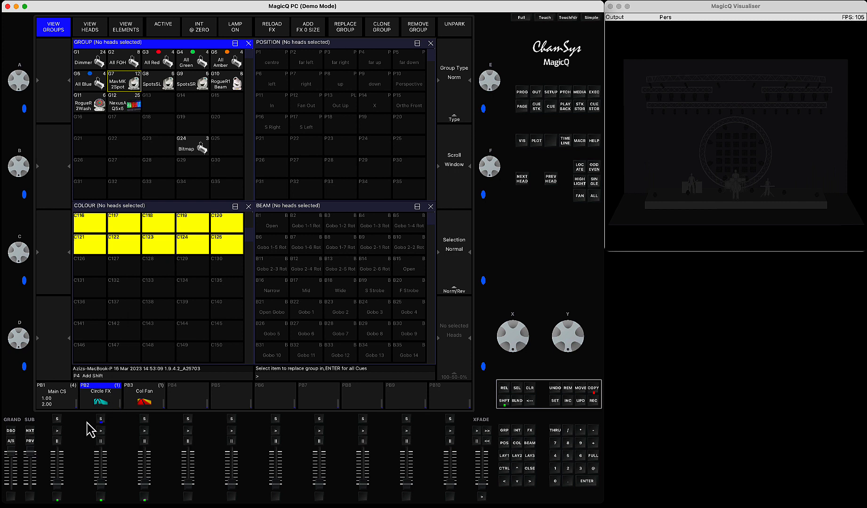
mouse_move(104, 429)
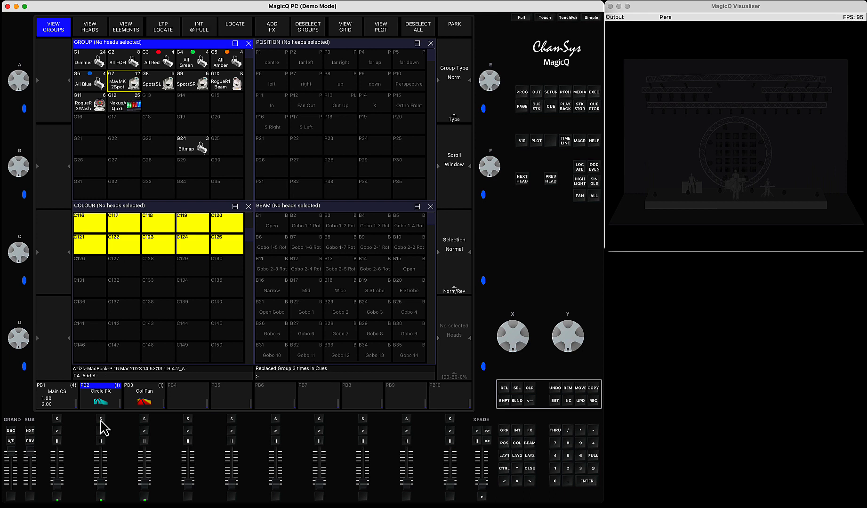
Step: Run Circle FX on playback 2 and confirm its effect uses Group 7 MavMK2Spot
click(529, 388)
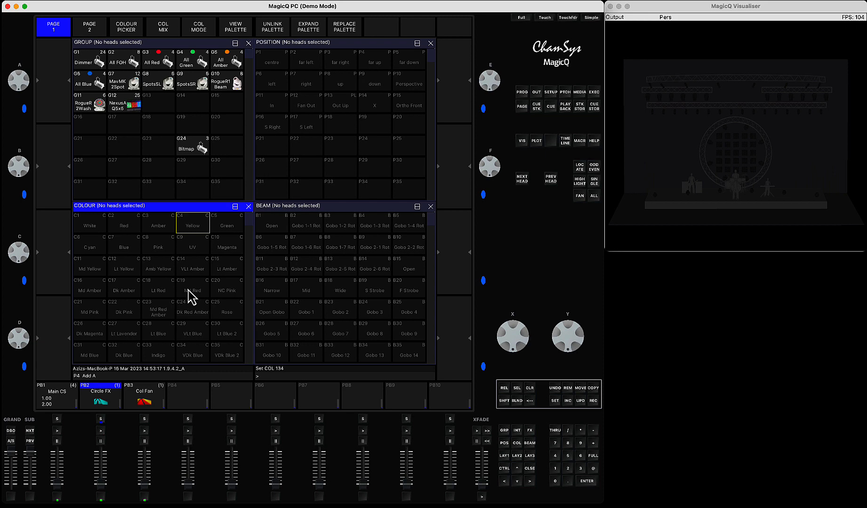
mouse_move(105, 494)
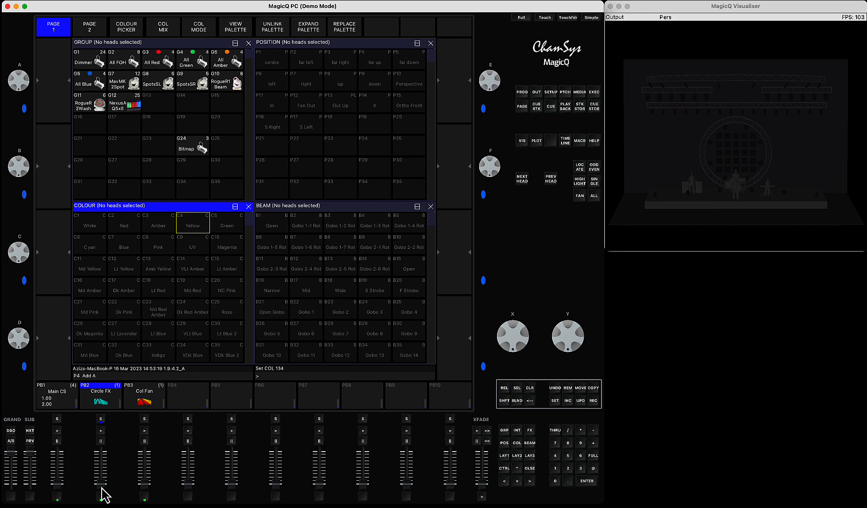
click(101, 418)
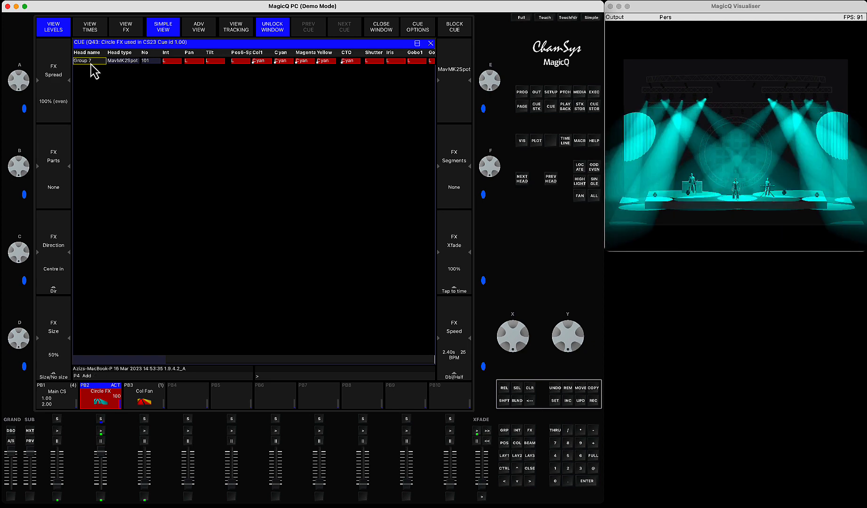
click(125, 26)
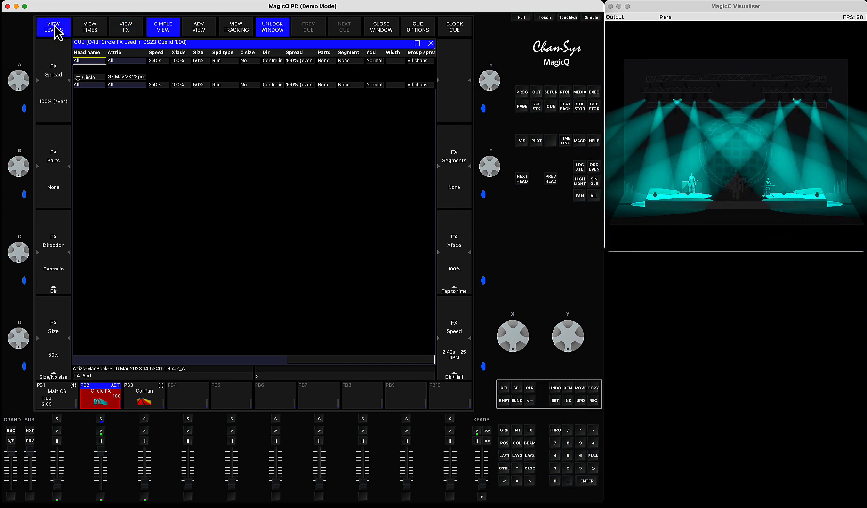
click(54, 26)
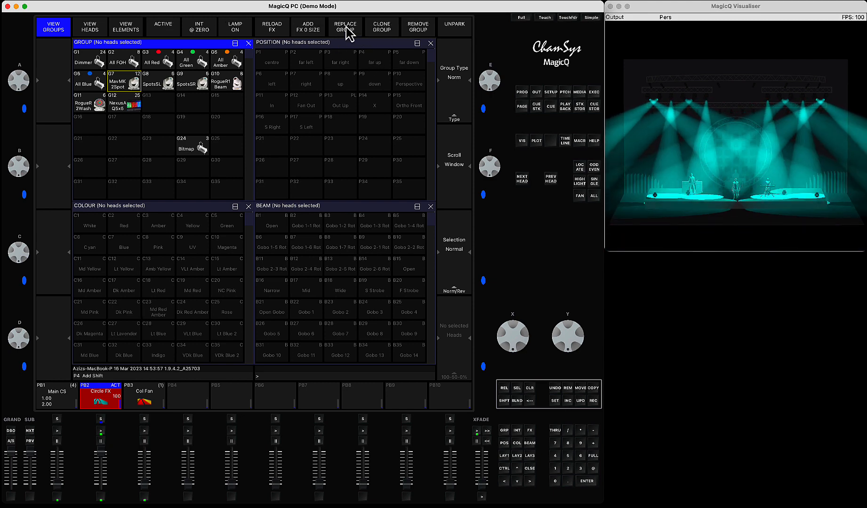
Step: Replace Group 7 with G9 SpotsSR across three cues and release playback 2
click(345, 26)
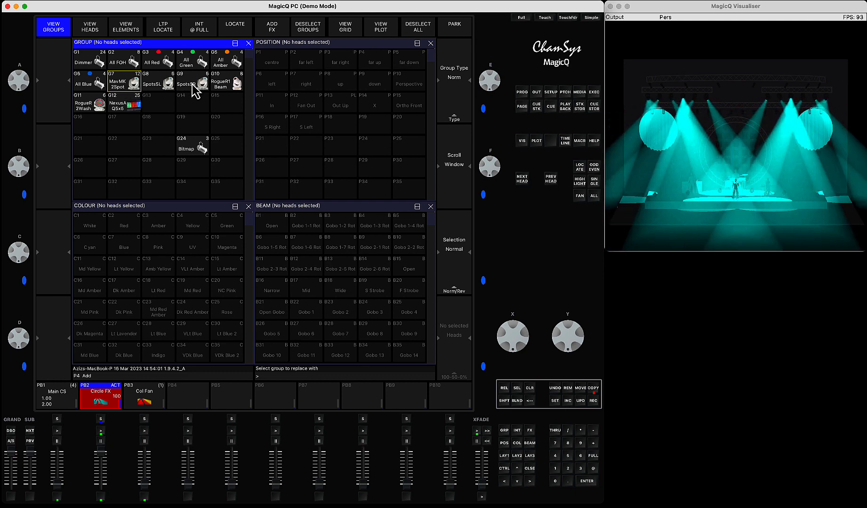
click(192, 81)
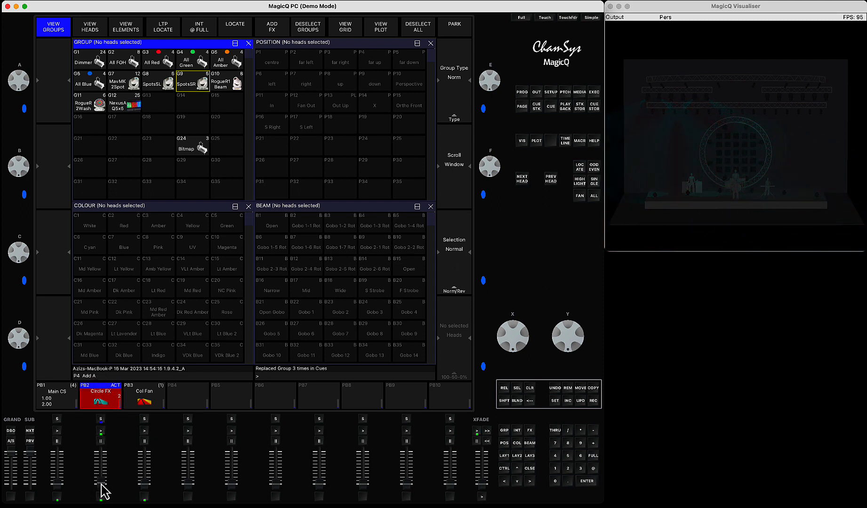
click(100, 394)
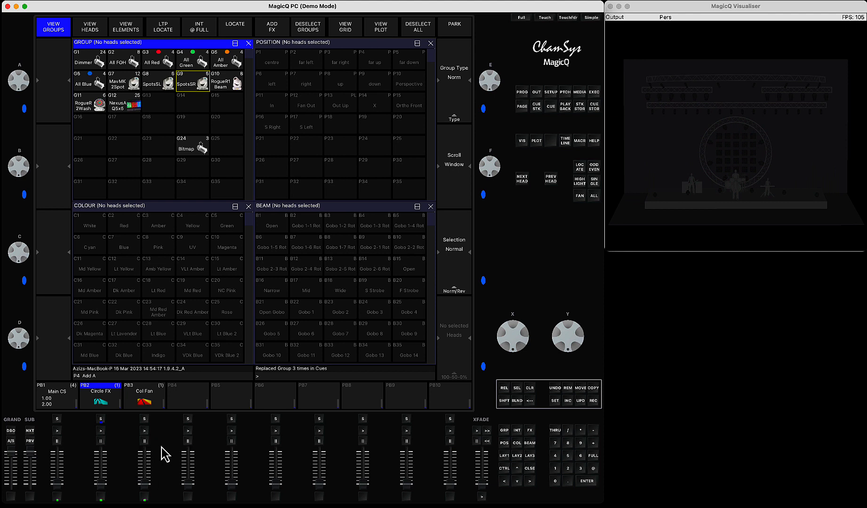
mouse_move(146, 479)
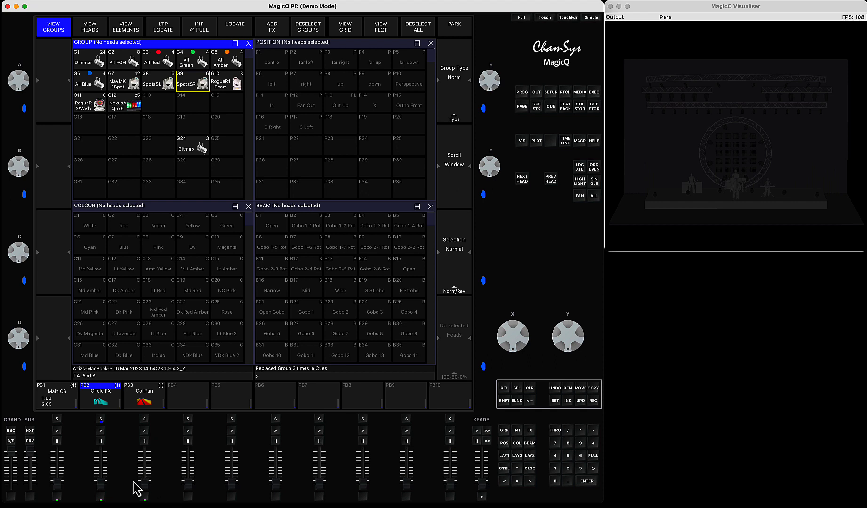
mouse_move(289, 60)
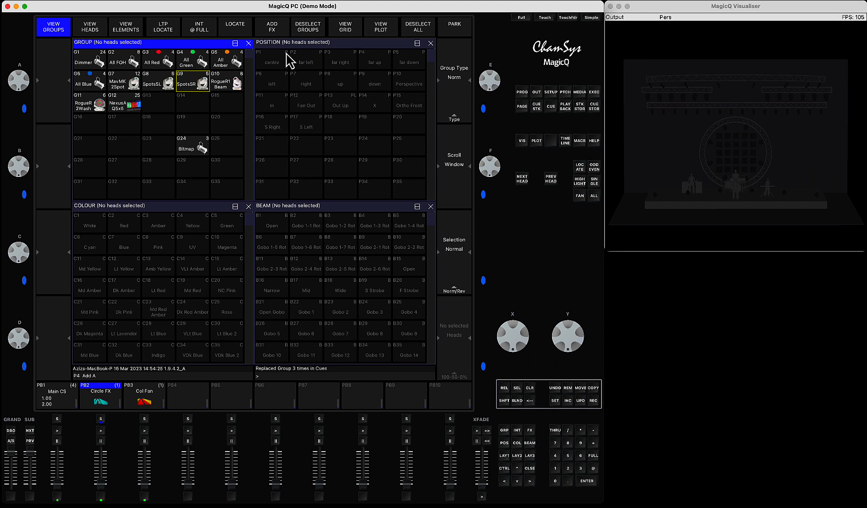
mouse_move(185, 423)
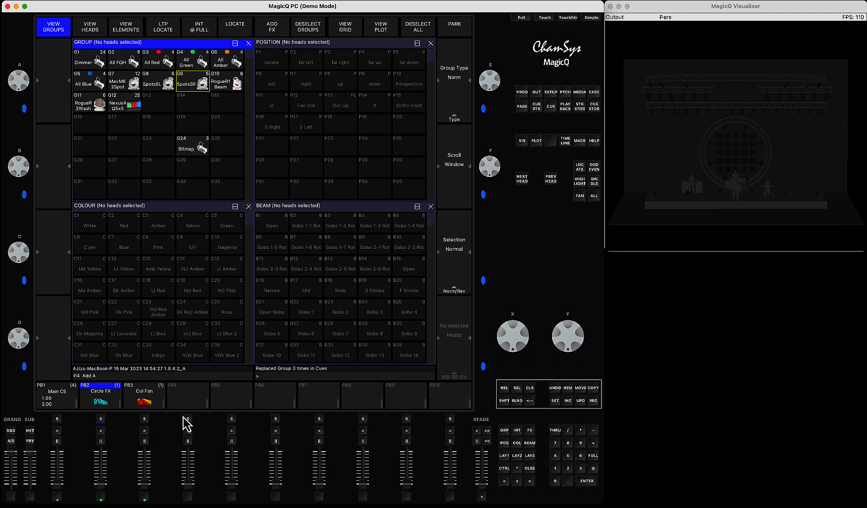
mouse_move(93, 487)
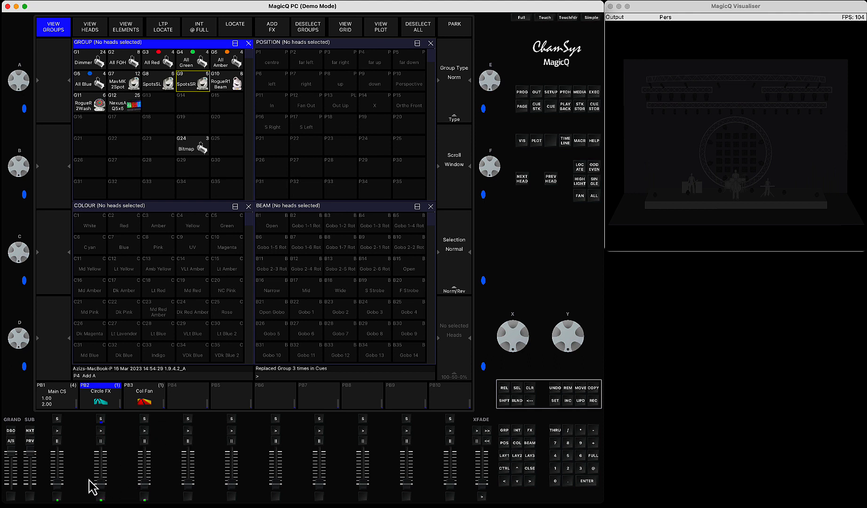
mouse_move(80, 493)
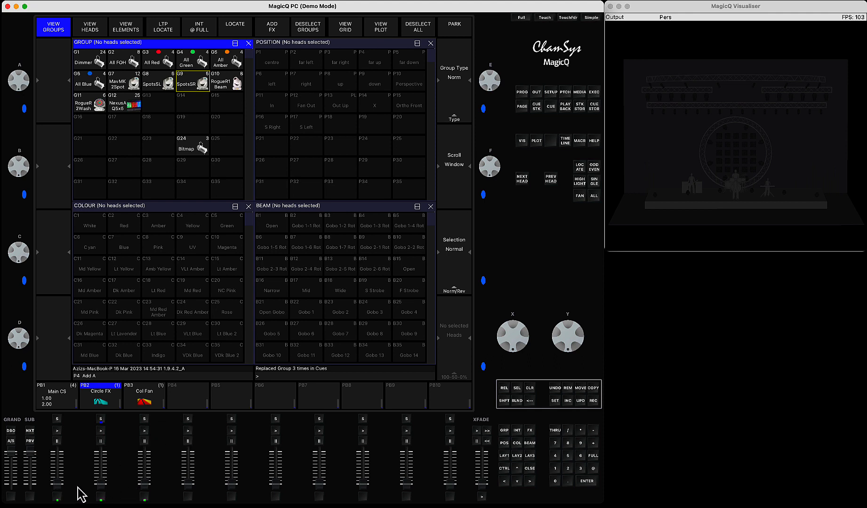
Step: Activate playback 3 Col Fan at full for red and amber beams
click(145, 396)
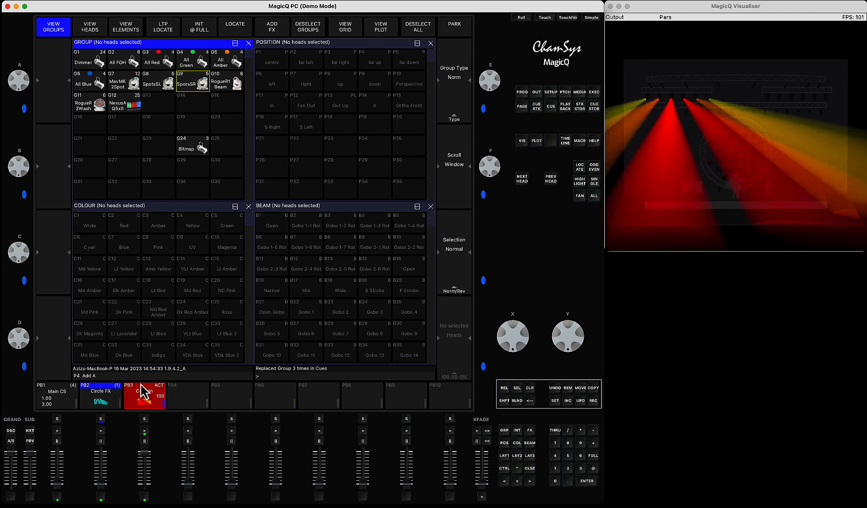
click(145, 396)
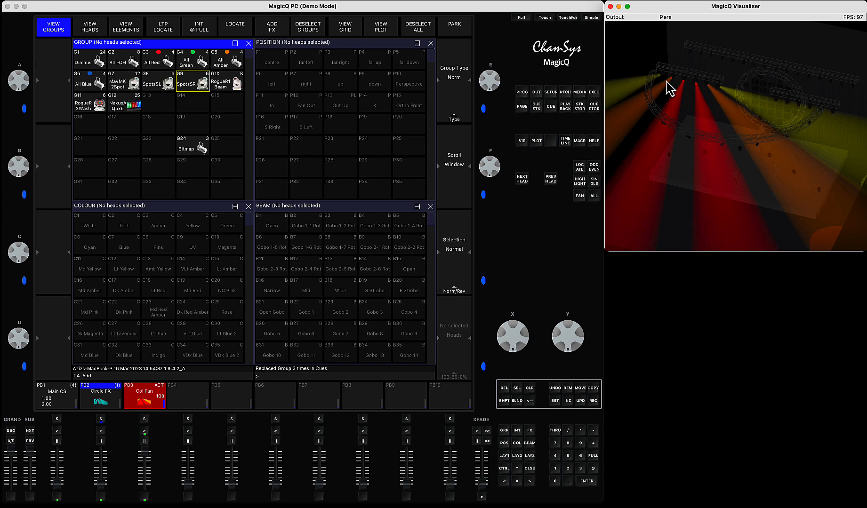
mouse_move(592, 62)
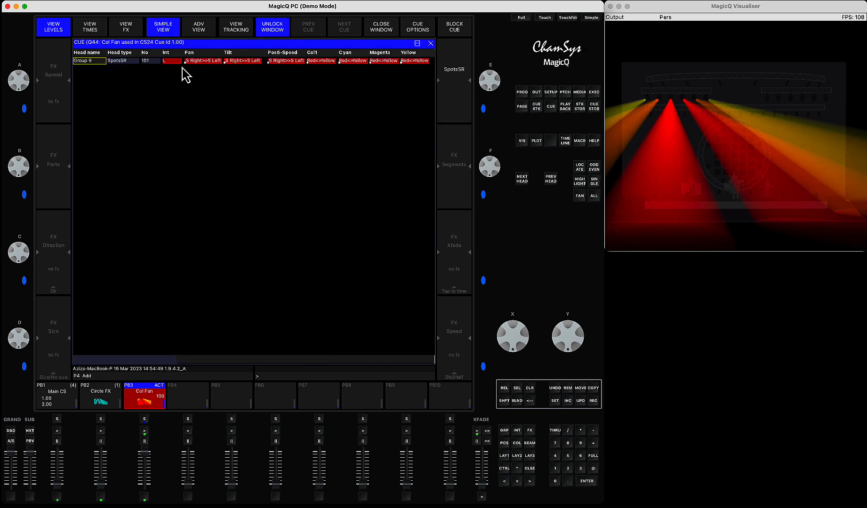
mouse_move(221, 70)
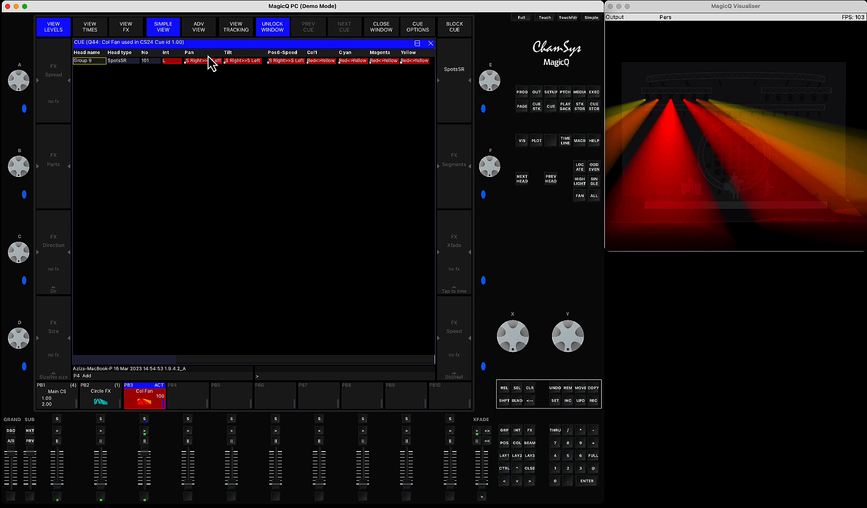
mouse_move(212, 74)
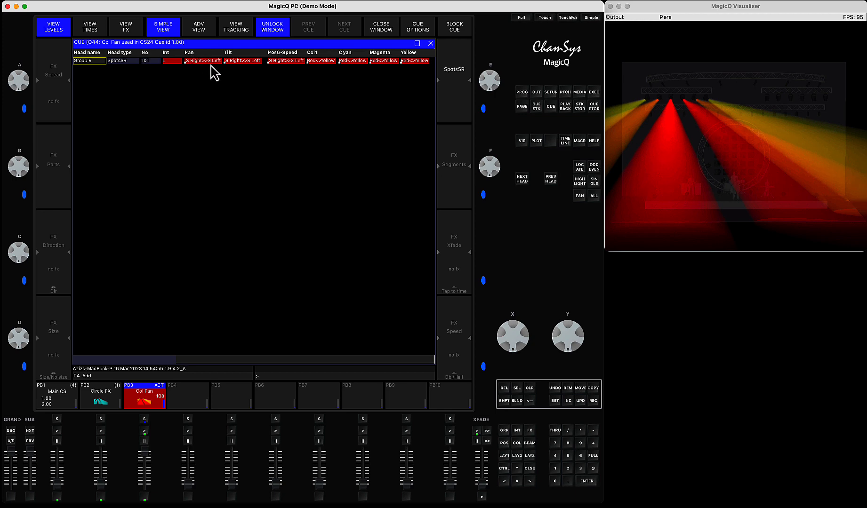
mouse_move(314, 72)
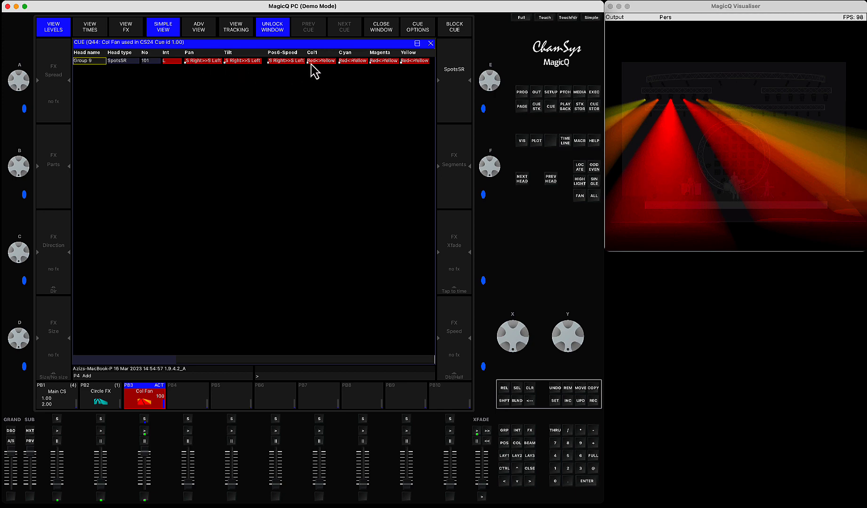
mouse_move(323, 70)
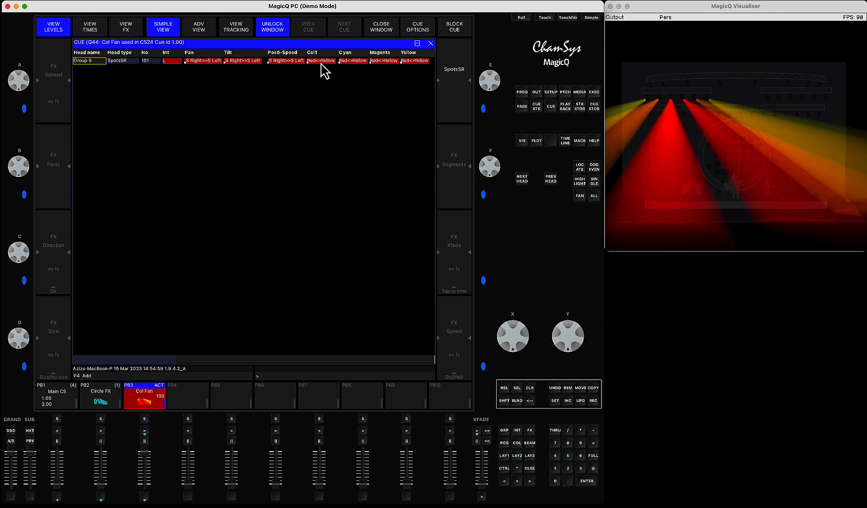
mouse_move(364, 208)
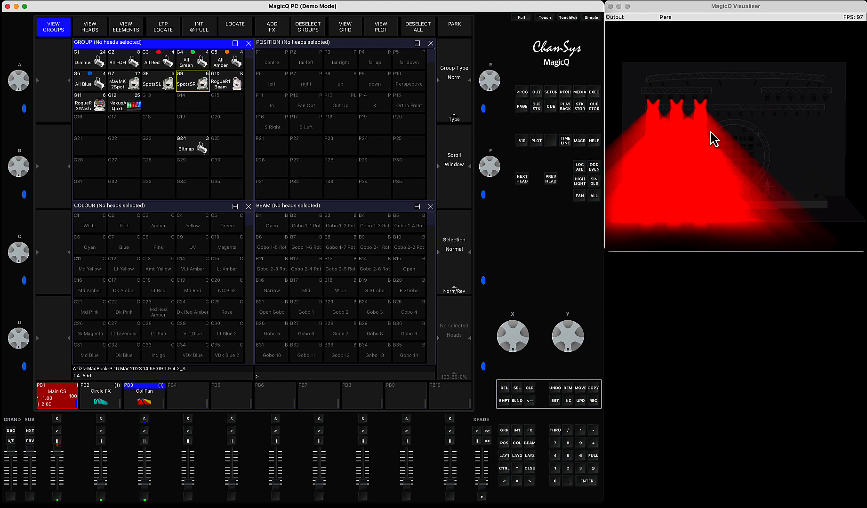
mouse_move(650, 58)
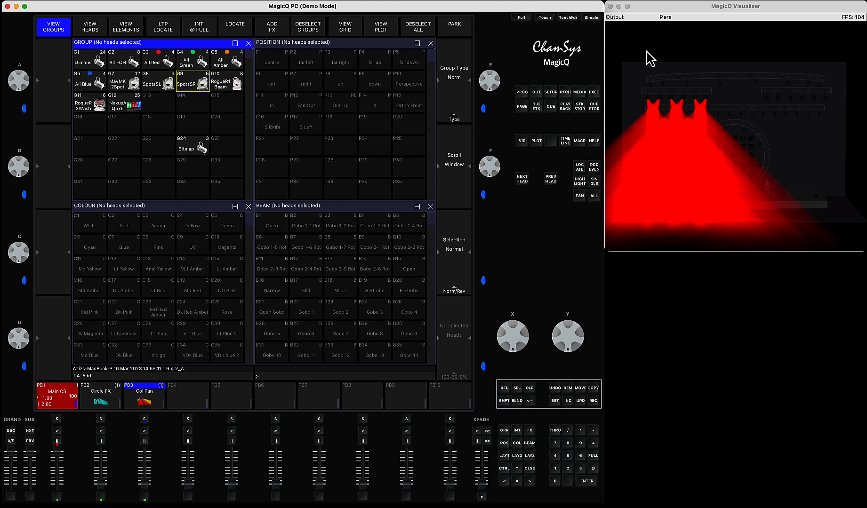
mouse_move(688, 128)
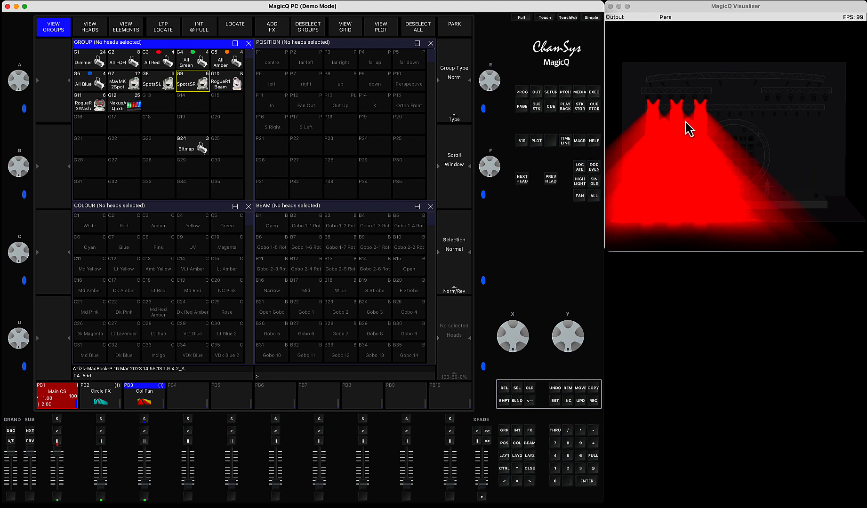
mouse_move(414, 243)
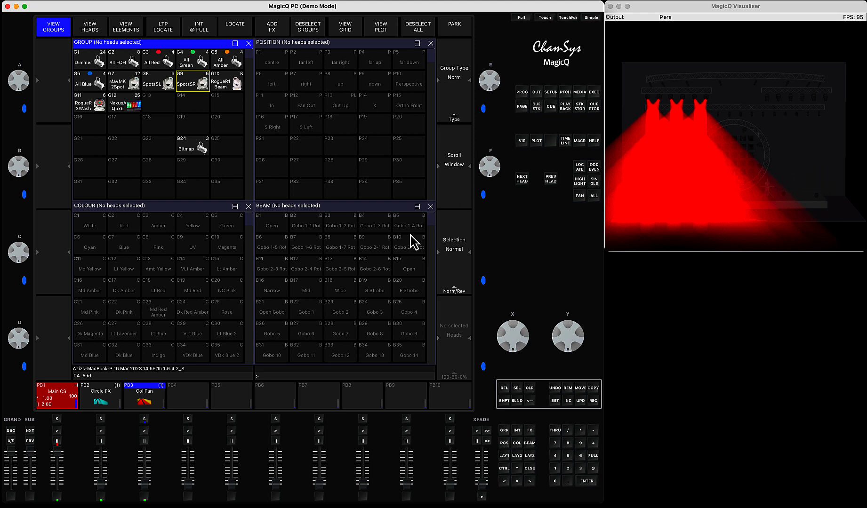
mouse_move(61, 441)
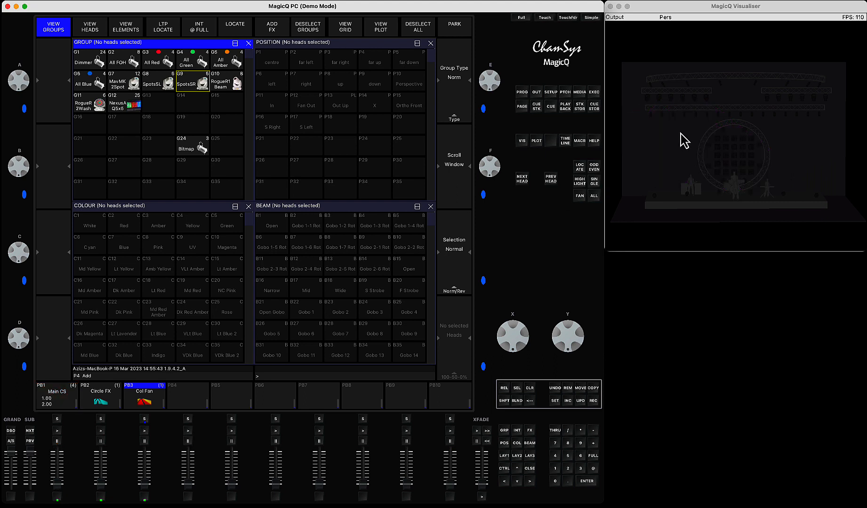
mouse_move(649, 107)
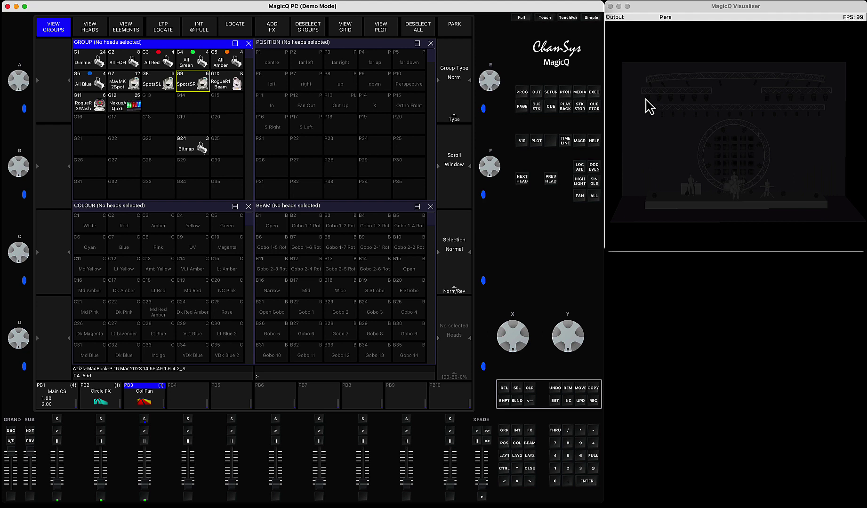
mouse_move(708, 108)
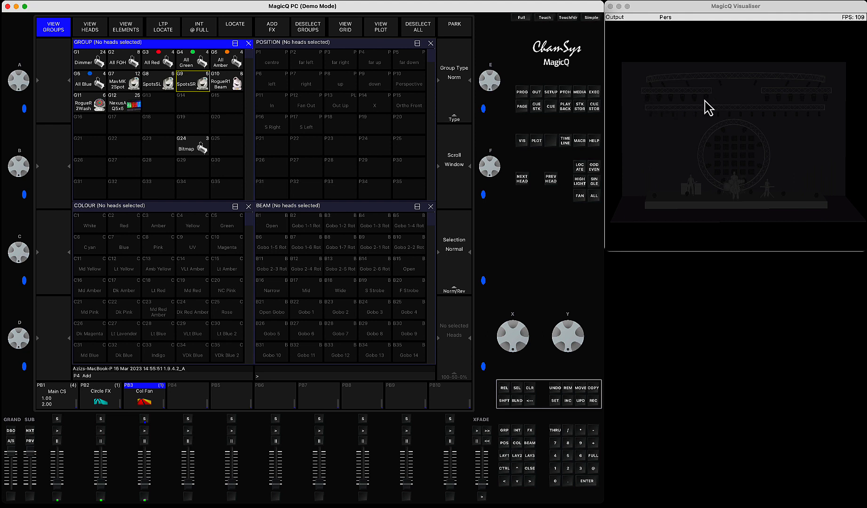
mouse_move(700, 106)
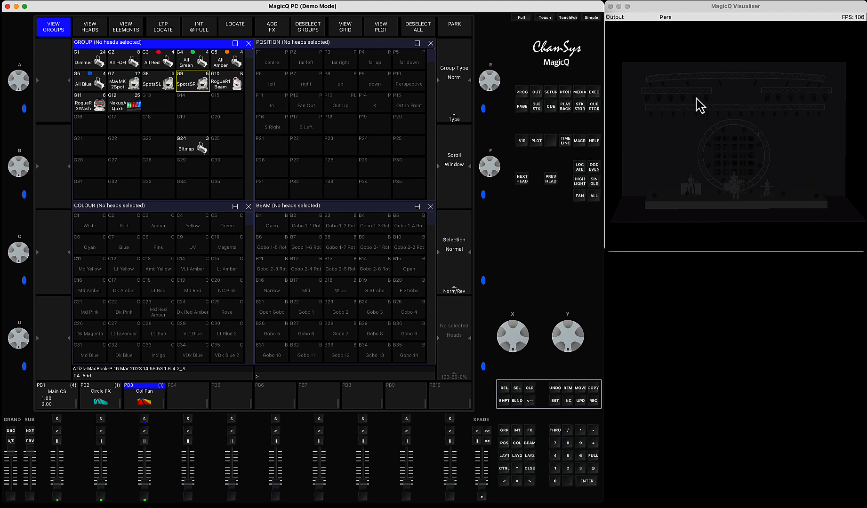
mouse_move(670, 106)
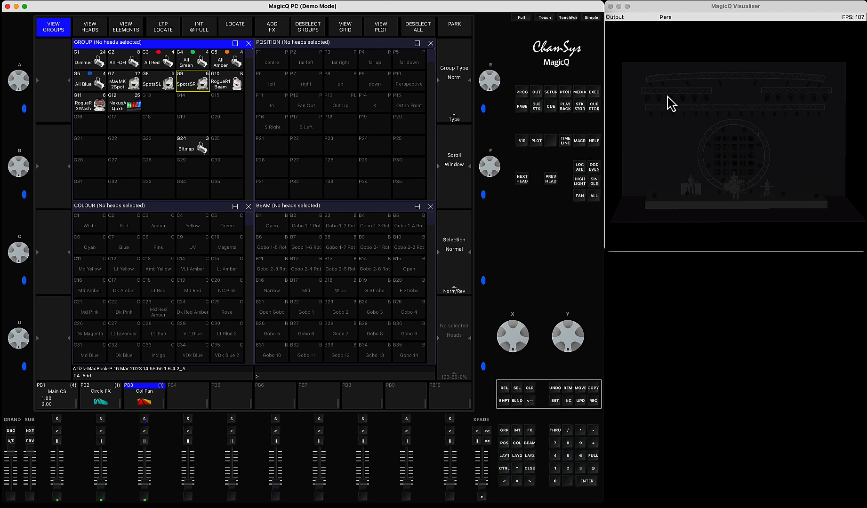
mouse_move(696, 102)
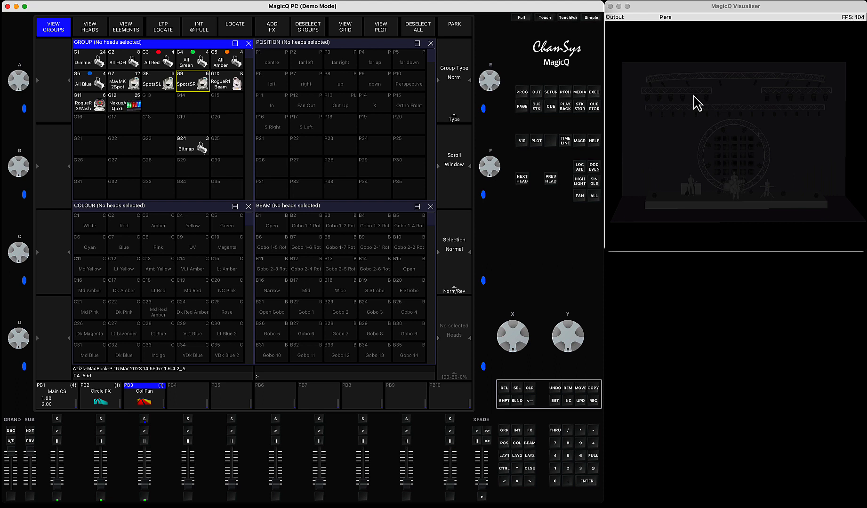
mouse_move(674, 110)
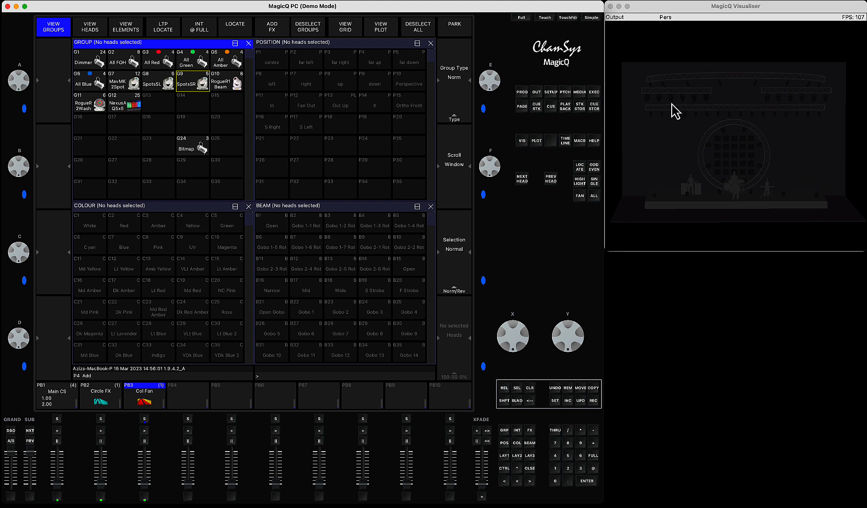
mouse_move(804, 105)
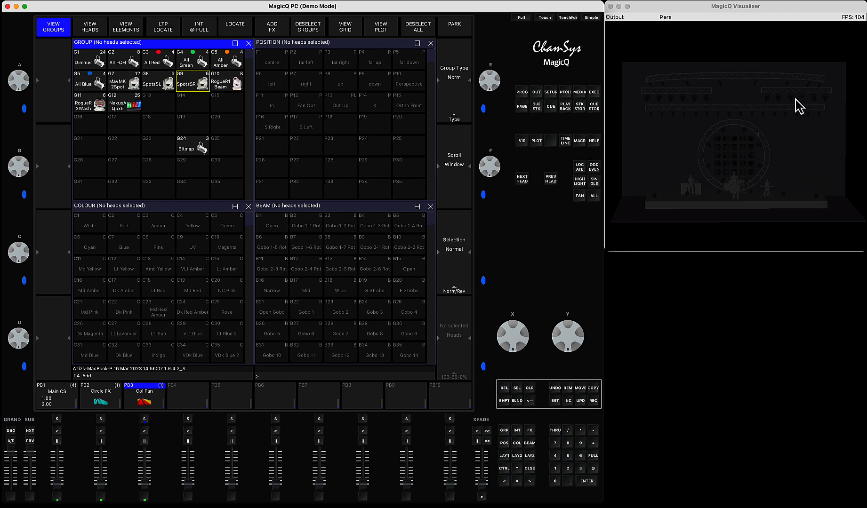
mouse_move(655, 100)
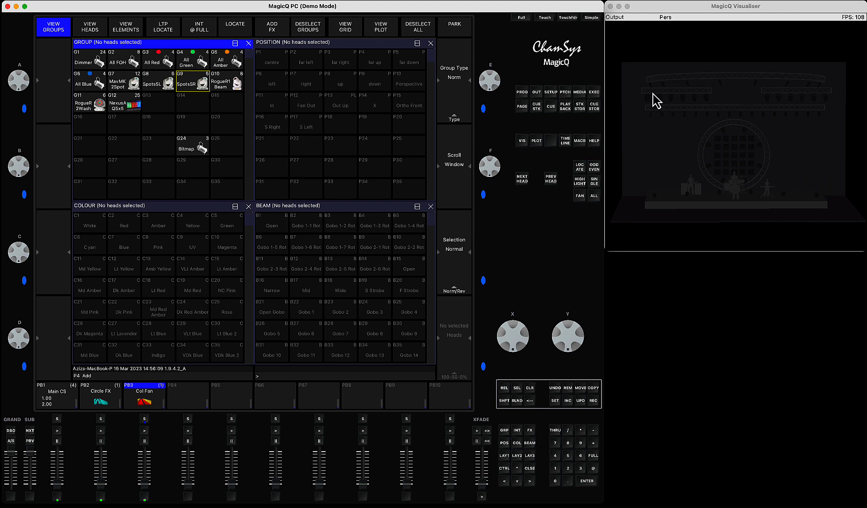
mouse_move(800, 102)
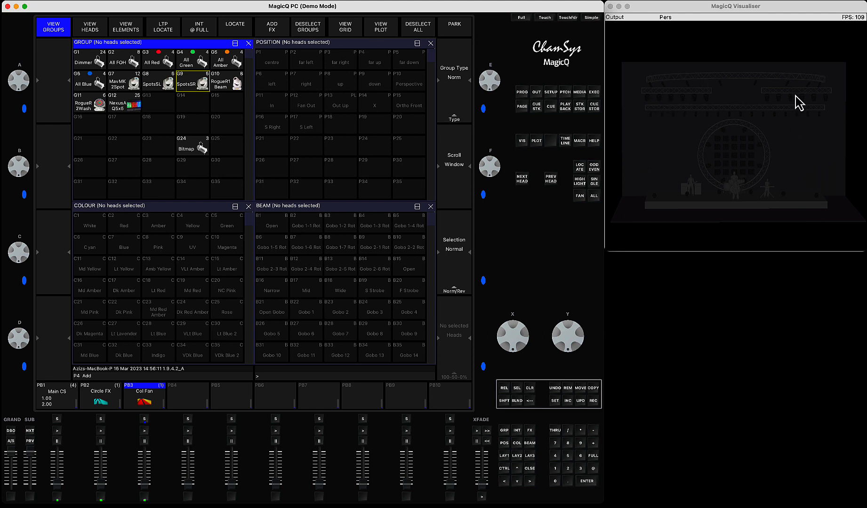
mouse_move(741, 148)
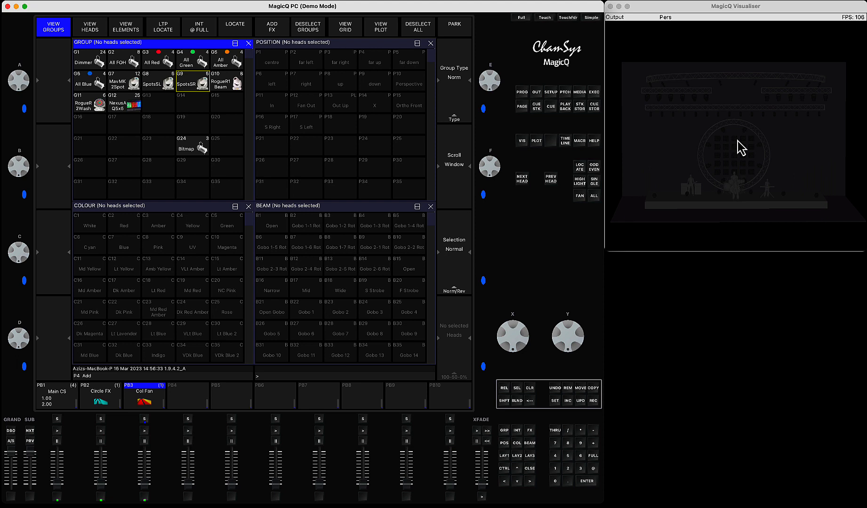
mouse_move(547, 93)
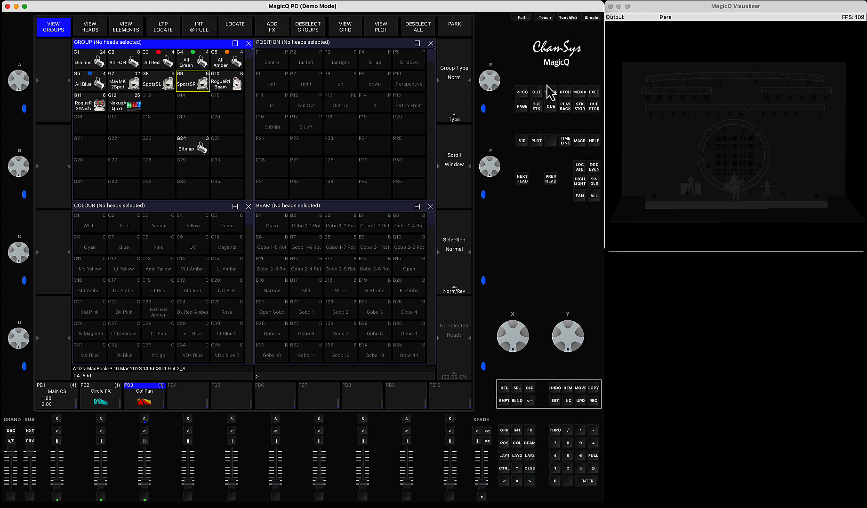
click(550, 92)
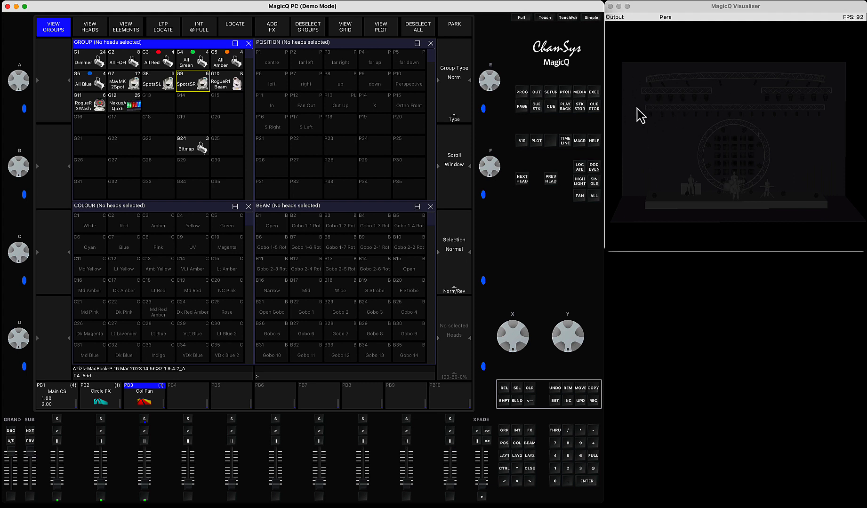
mouse_move(674, 106)
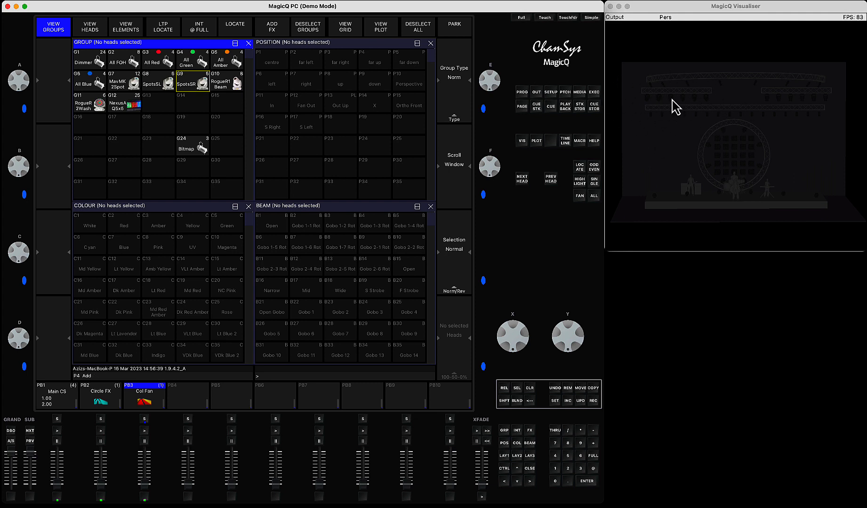
mouse_move(655, 105)
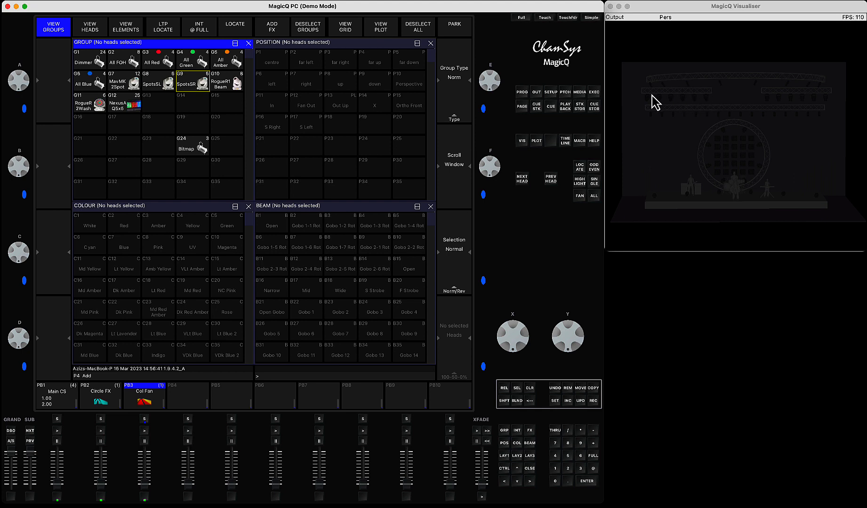
mouse_move(766, 92)
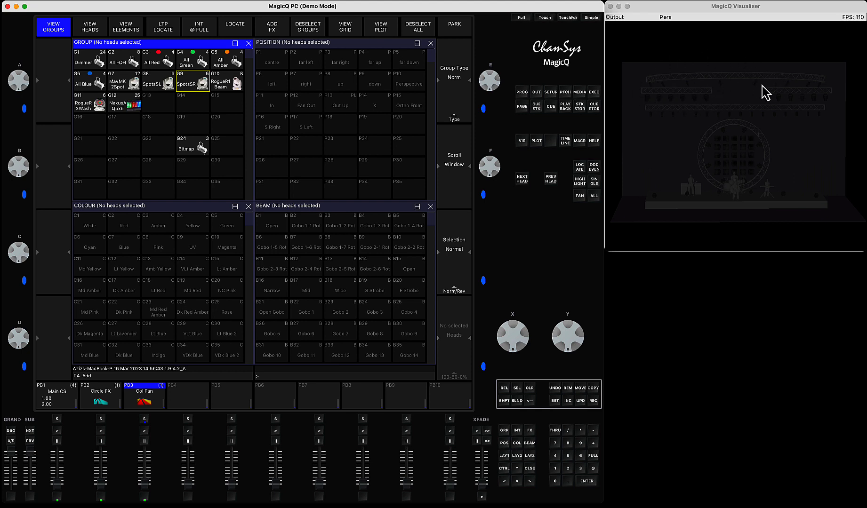
mouse_move(779, 98)
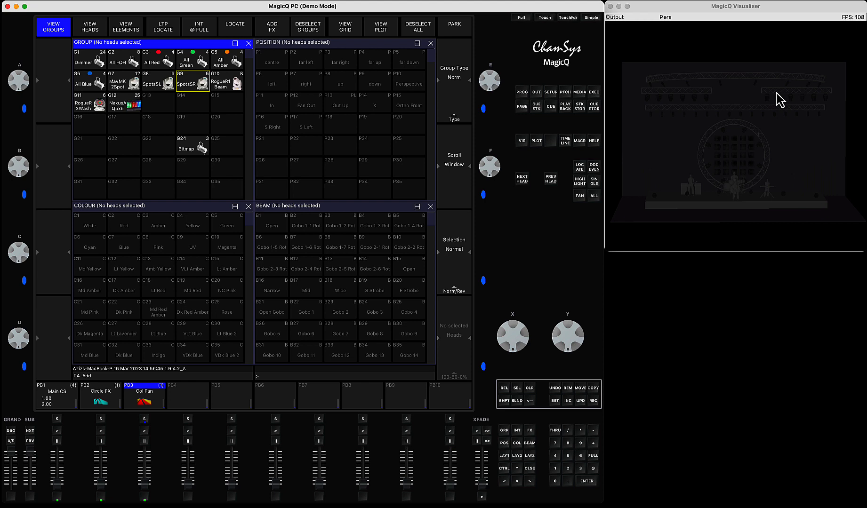
mouse_move(679, 165)
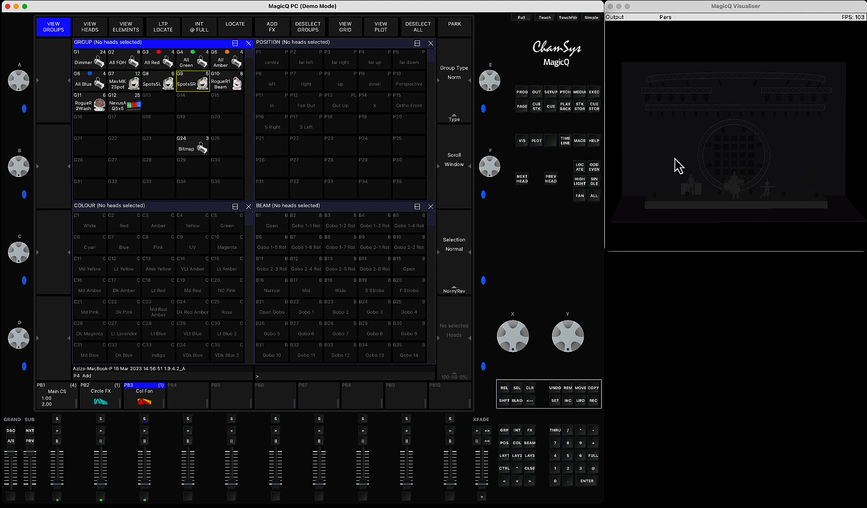
mouse_move(173, 72)
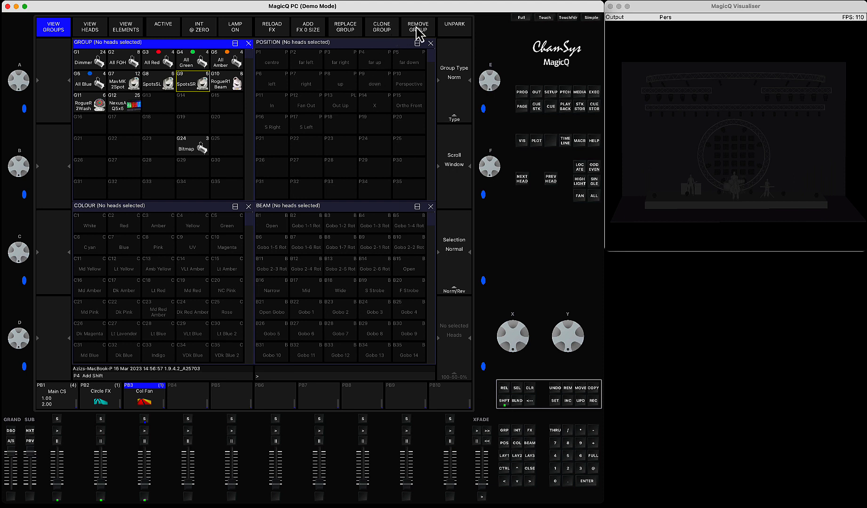
Step: Start Clone Group from G9 SpotsSR with G8 SpotsSL as the destination
click(380, 25)
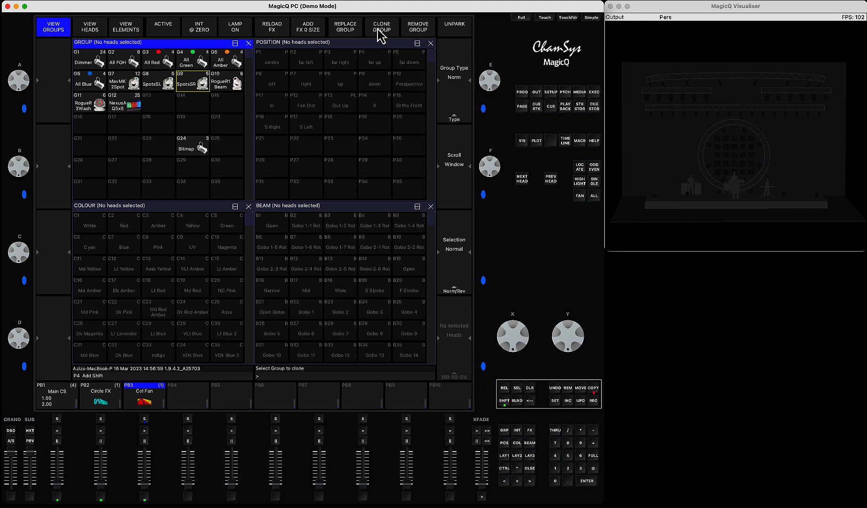
mouse_move(325, 83)
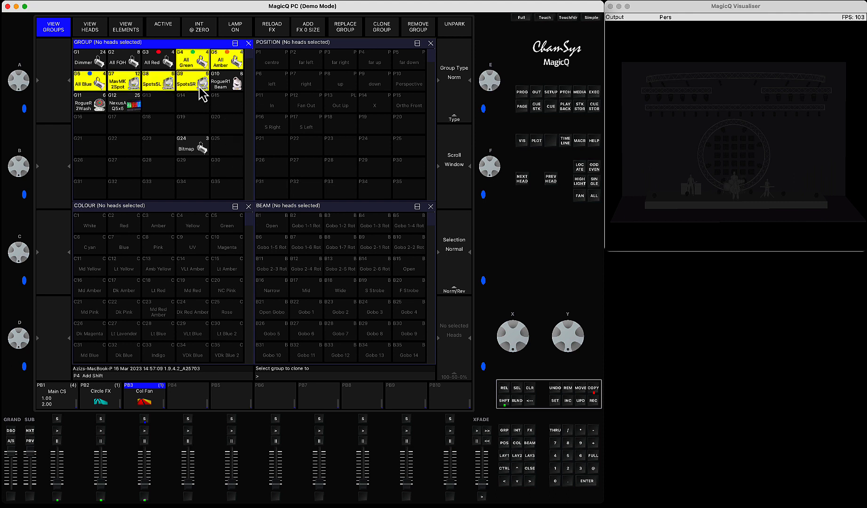
mouse_move(164, 94)
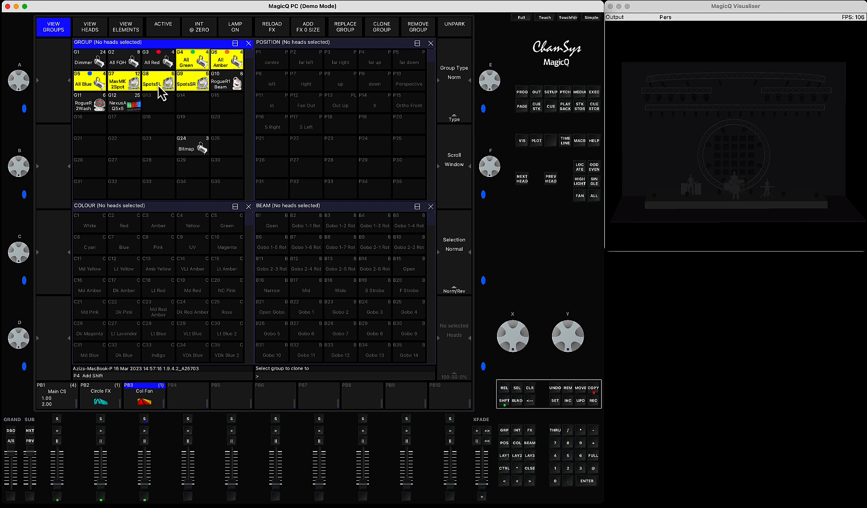
click(158, 82)
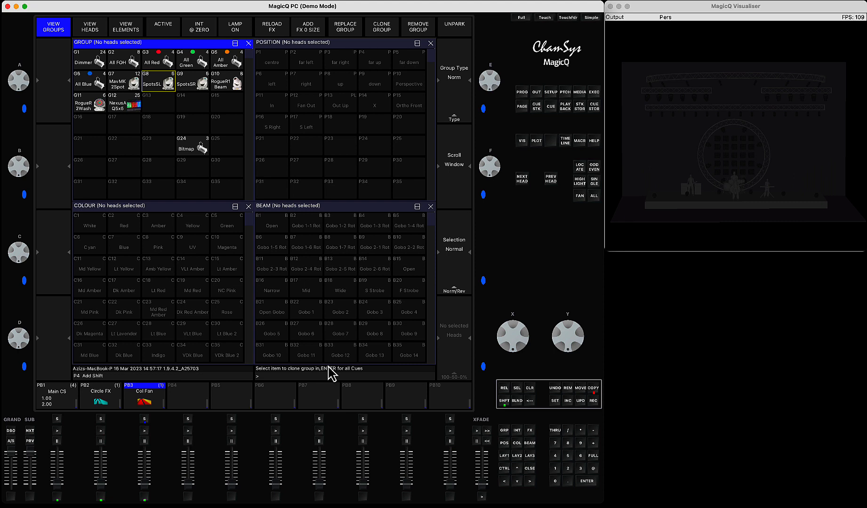
mouse_move(149, 431)
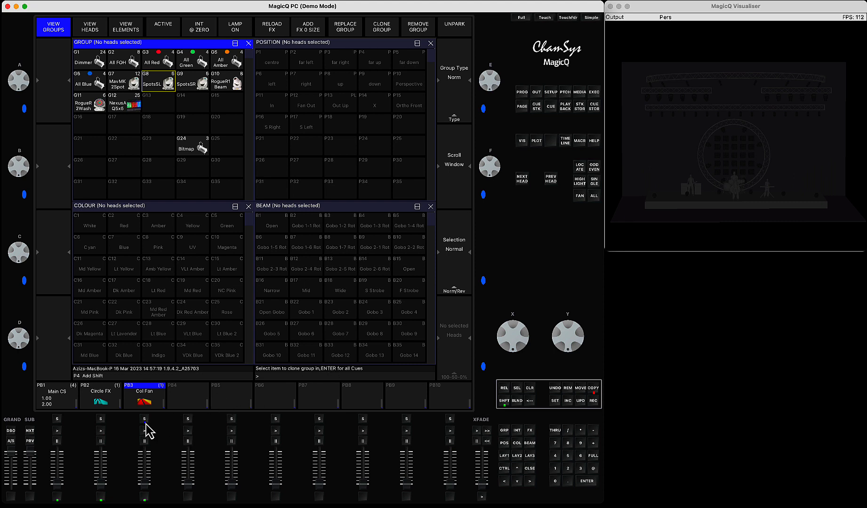
mouse_move(131, 432)
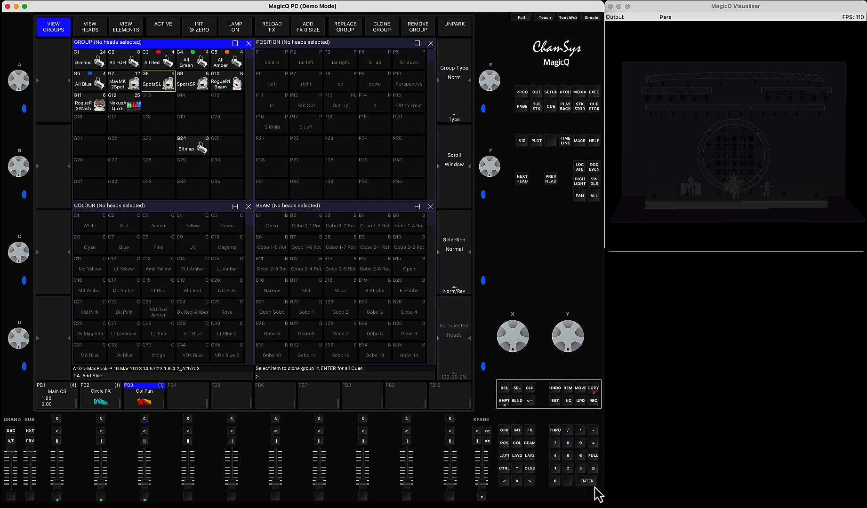
Step: Apply the SpotsSR-to-SpotsSL clone to all cues
click(587, 481)
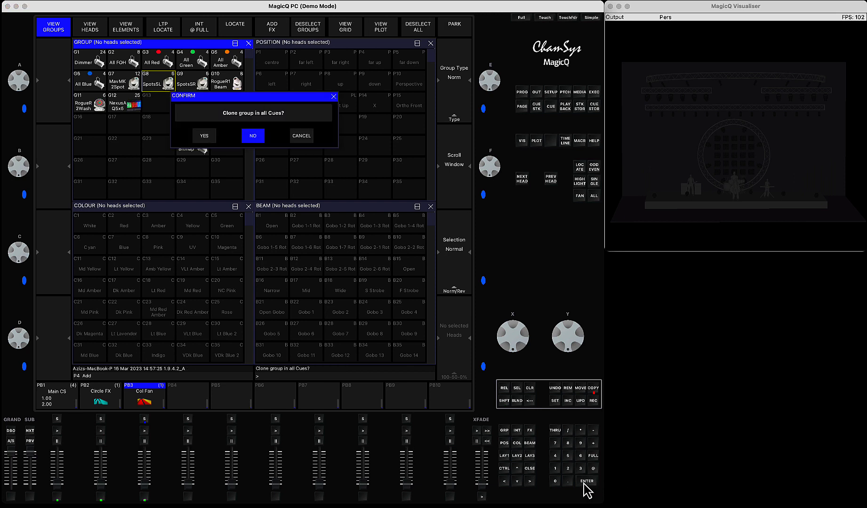
mouse_move(243, 127)
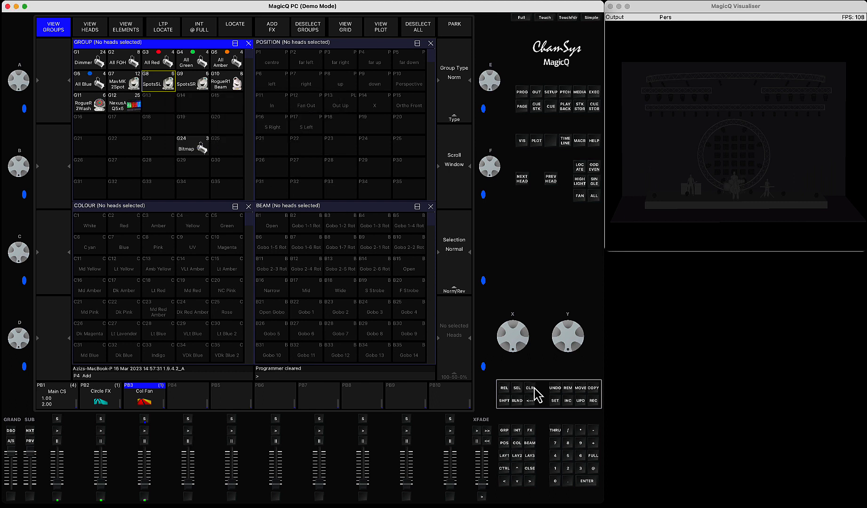
mouse_move(101, 482)
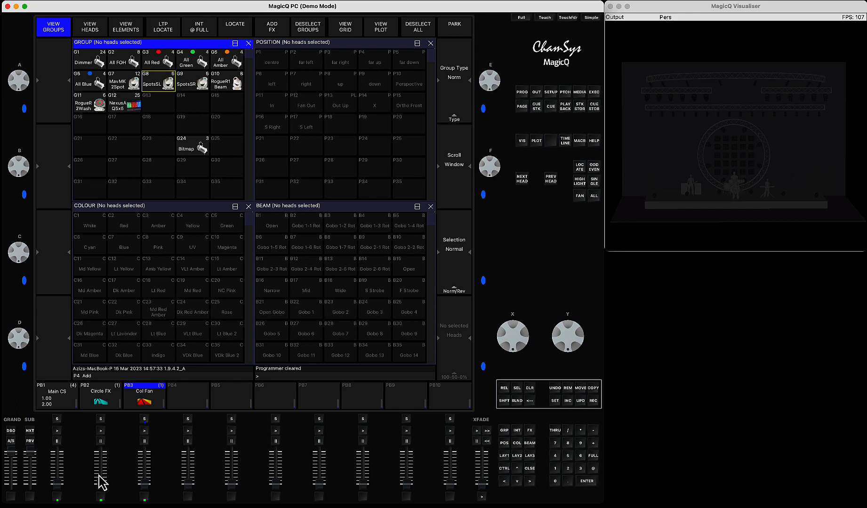
mouse_move(103, 491)
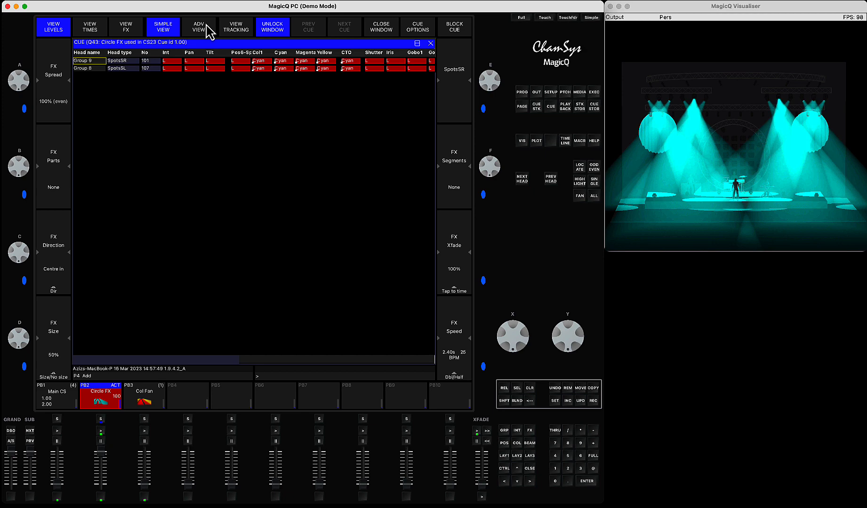
Step: Set the Circle FX cue's group spread to Within group, then close
click(126, 26)
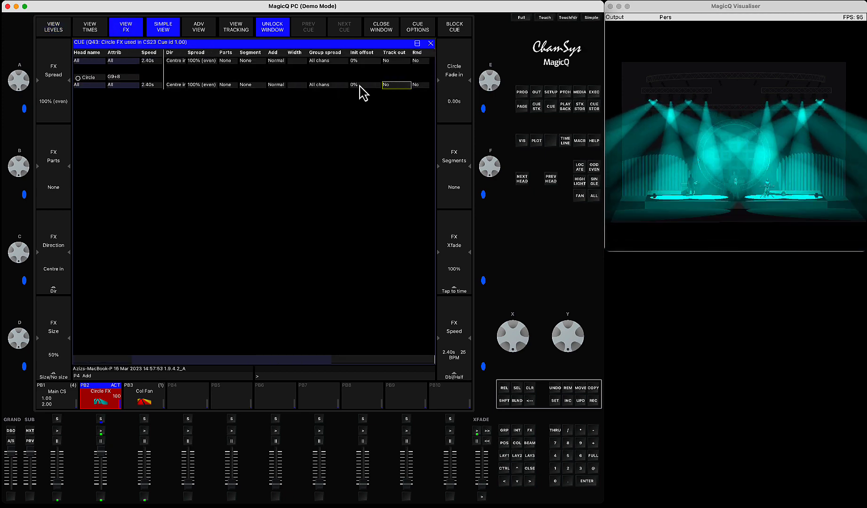
click(362, 84)
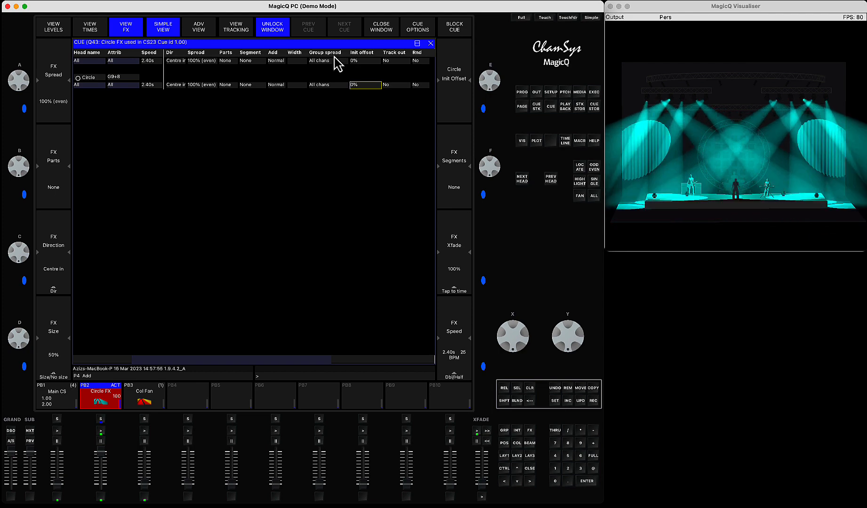
click(320, 60)
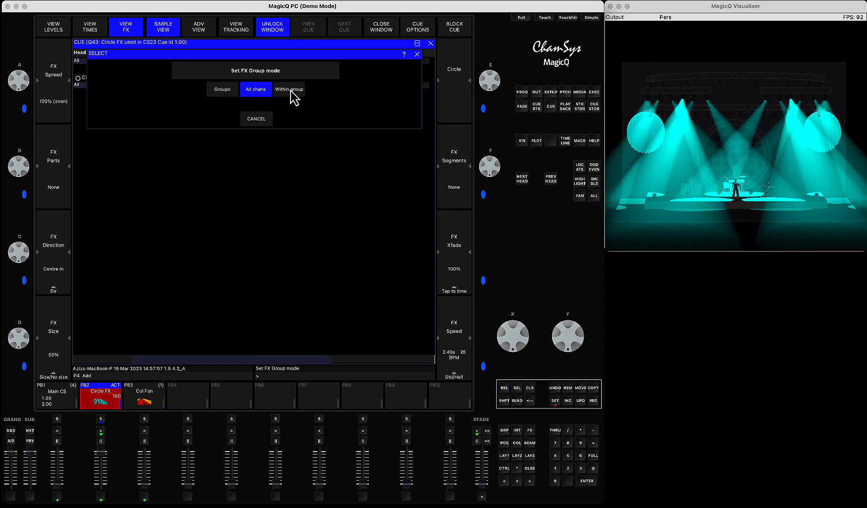
click(289, 89)
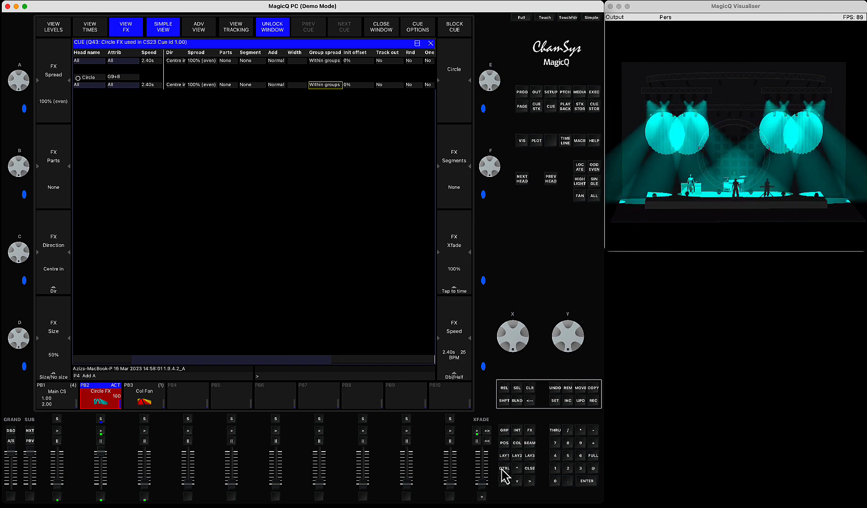
click(53, 26)
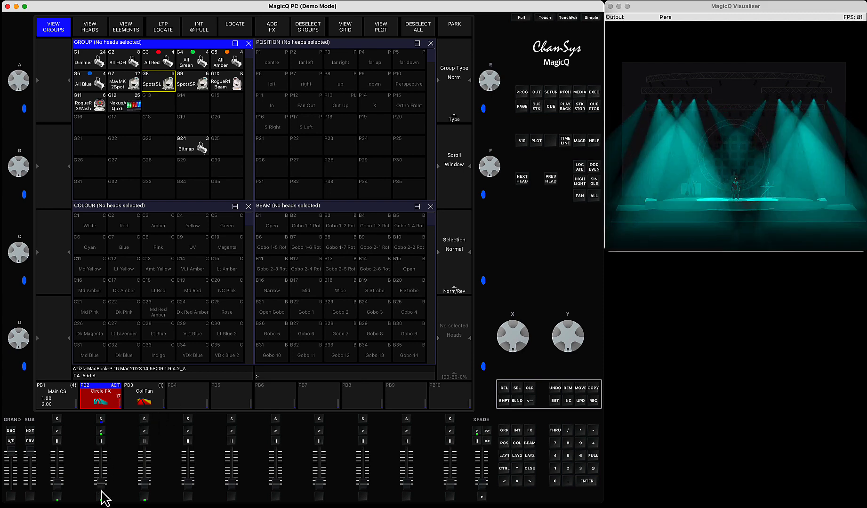
Step: Run PB3 Col Fan at full with red and yellow beams fanning
click(144, 394)
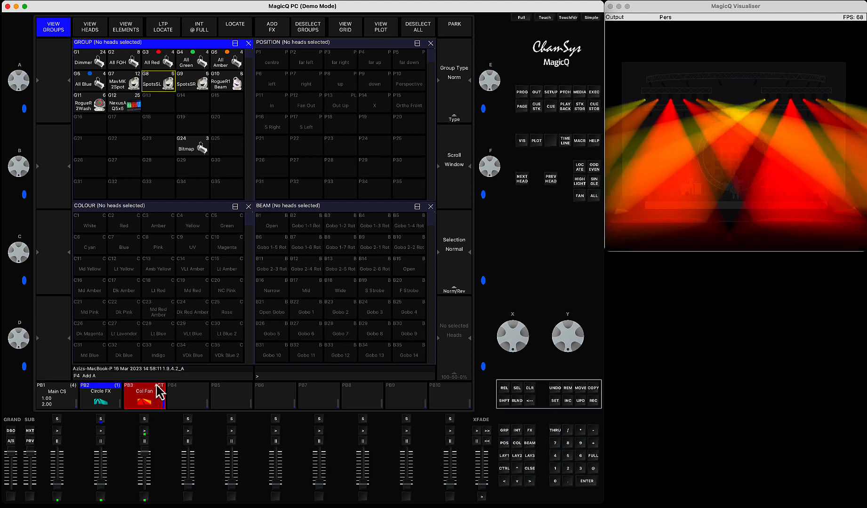
click(144, 392)
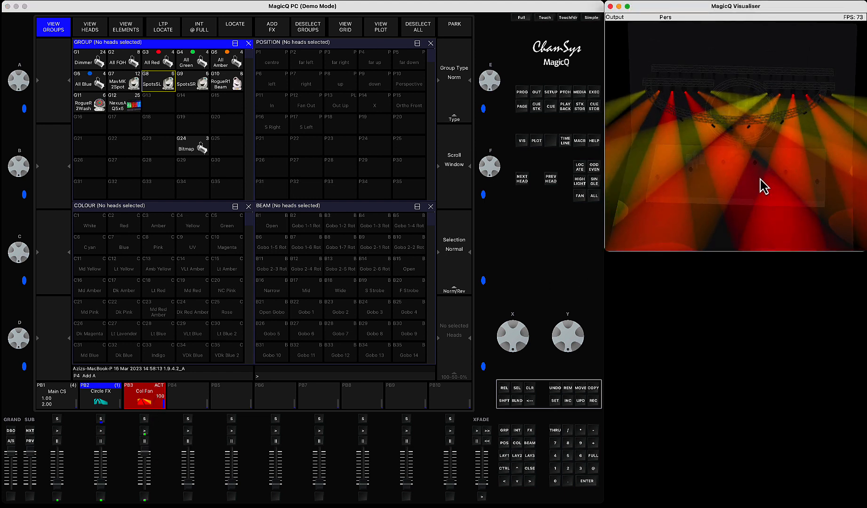
mouse_move(771, 133)
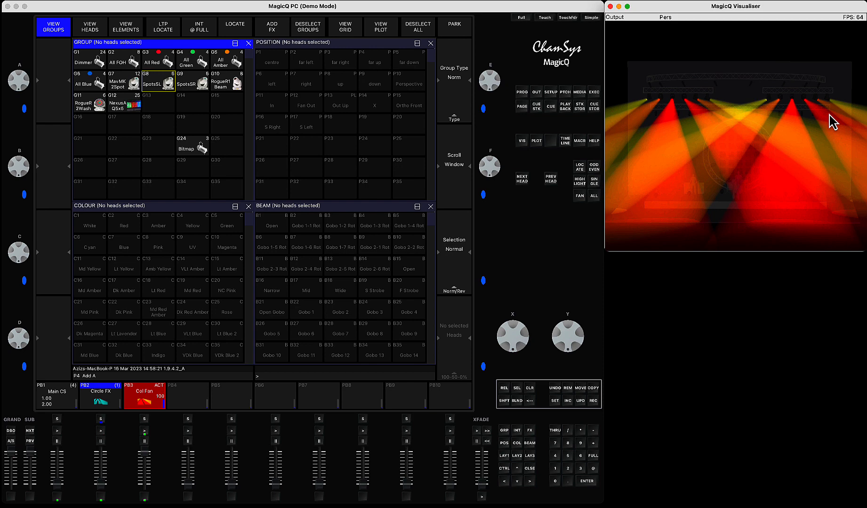
mouse_move(803, 113)
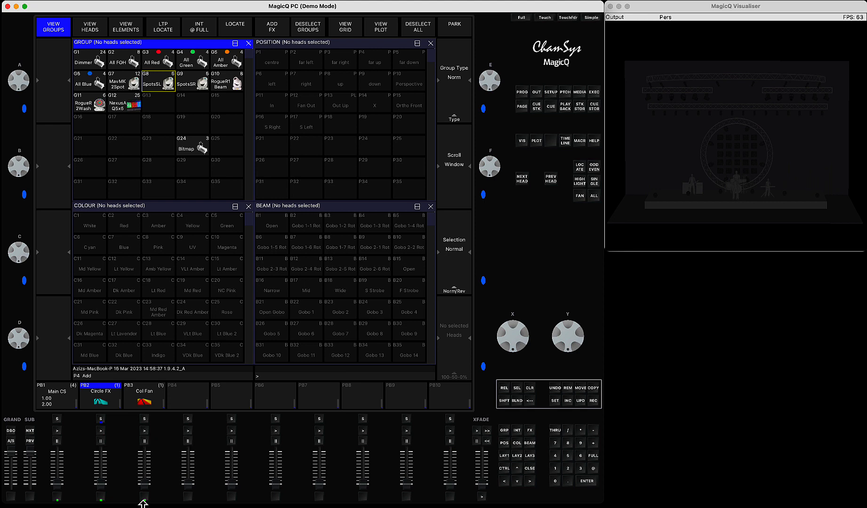
mouse_move(60, 492)
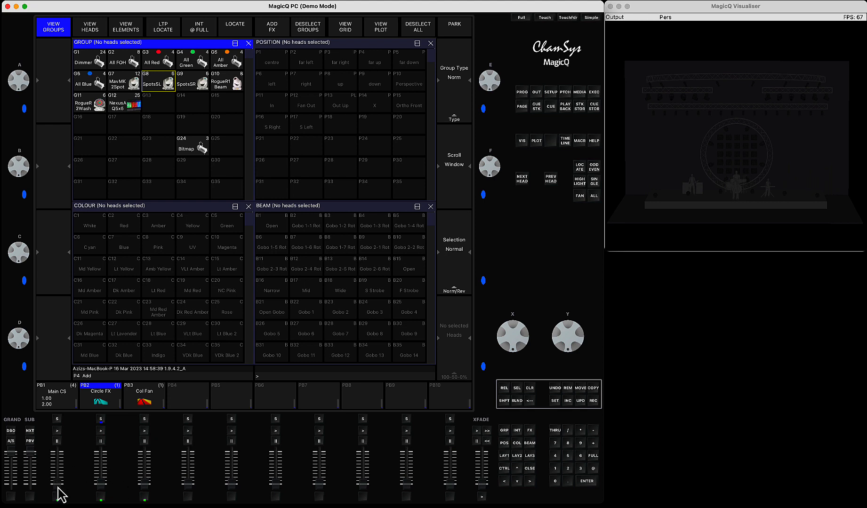
Step: Step the PB1 Main CS stack through its cues and open cue Q25
click(57, 393)
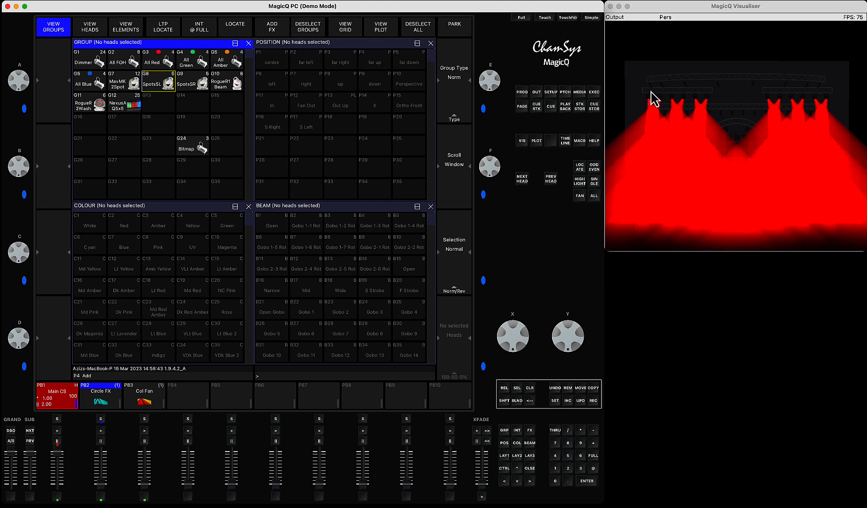
mouse_move(681, 105)
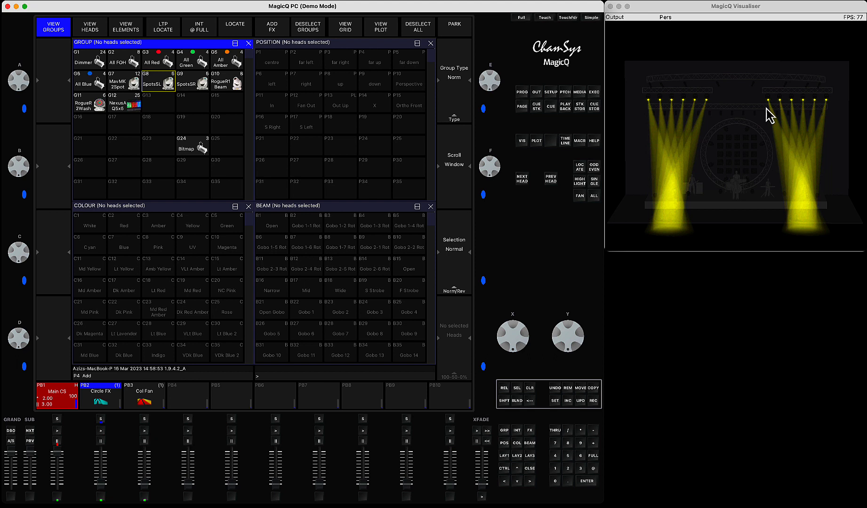
mouse_move(713, 118)
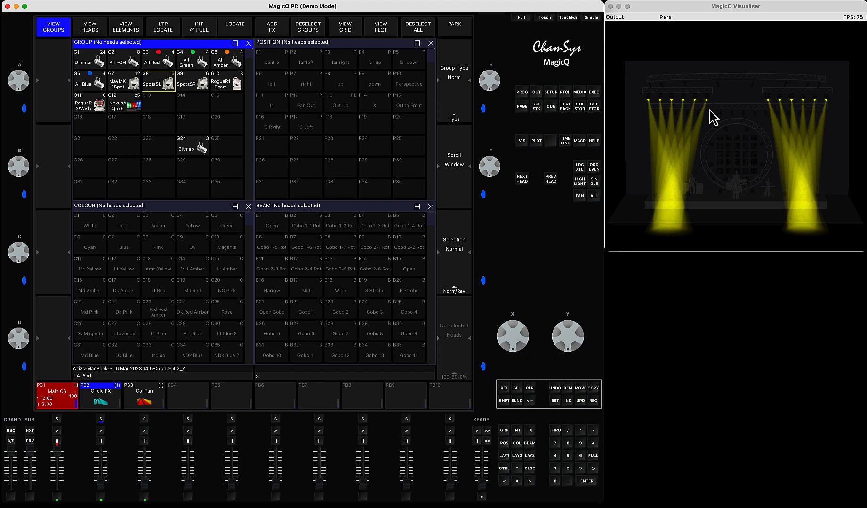
mouse_move(143, 422)
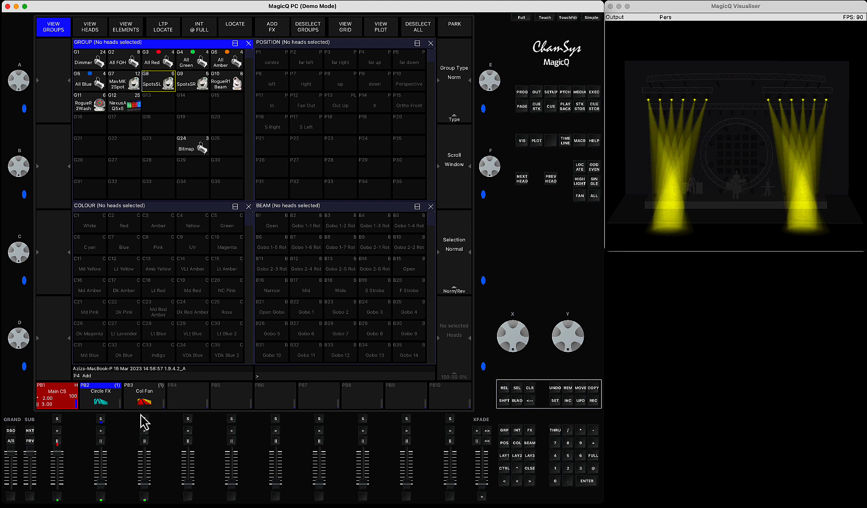
click(56, 430)
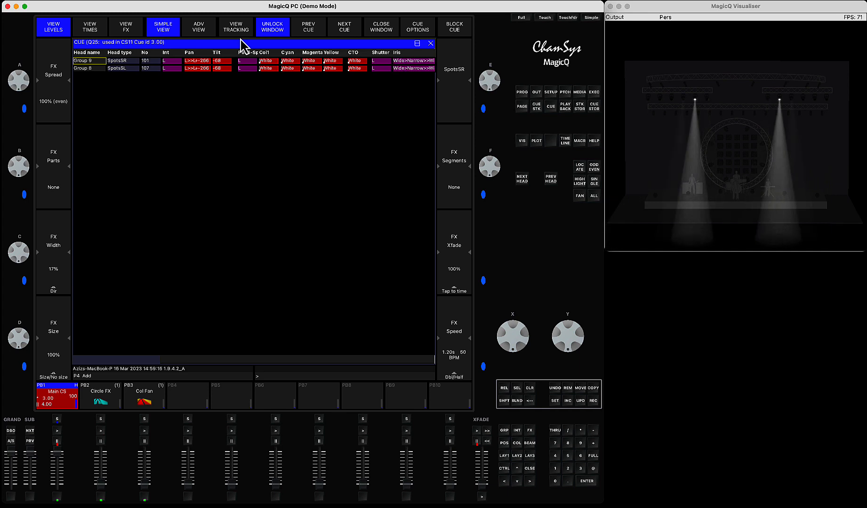
Step: Set cue Q25's Dim Chase FX group spread to Within groups, then show the PB1 Main CS cue stack
click(125, 26)
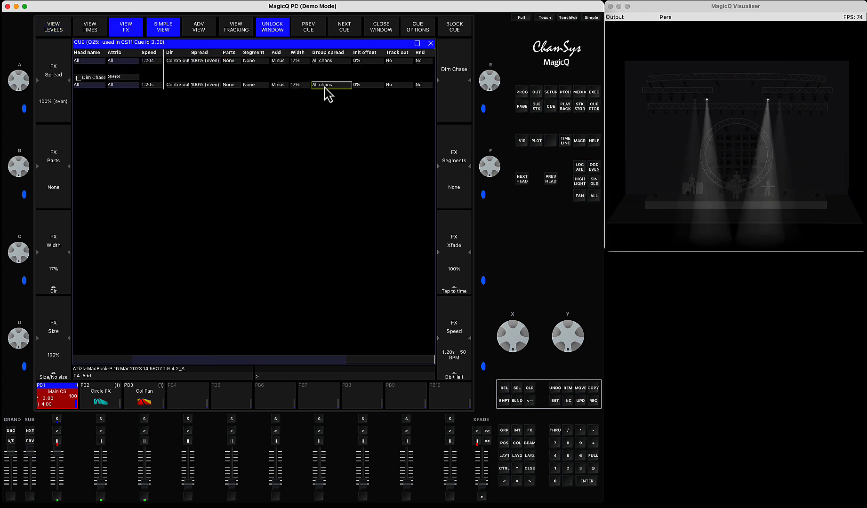
click(327, 84)
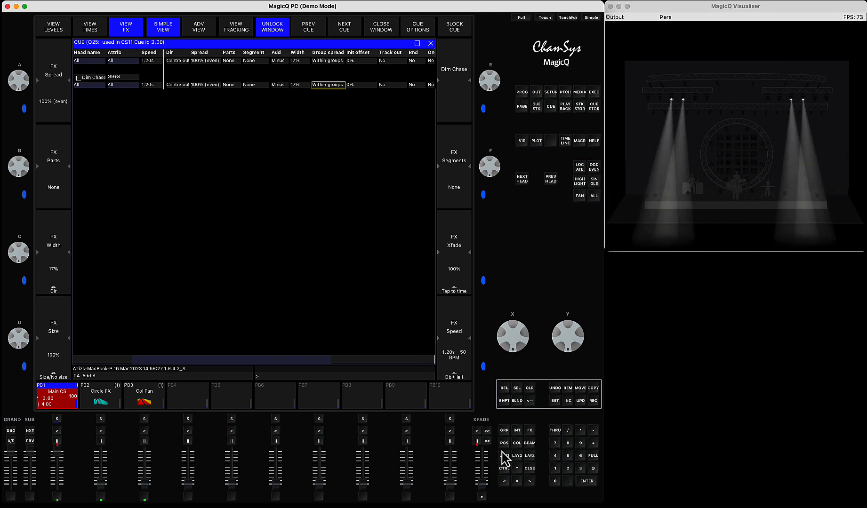
click(54, 26)
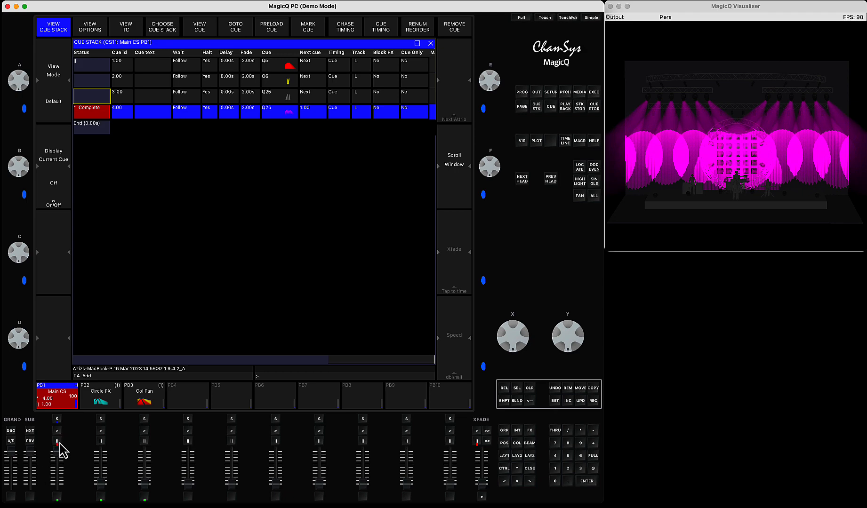
Step: Release the PB1 Main CS playback so the stage goes dark and the group palettes return
click(57, 441)
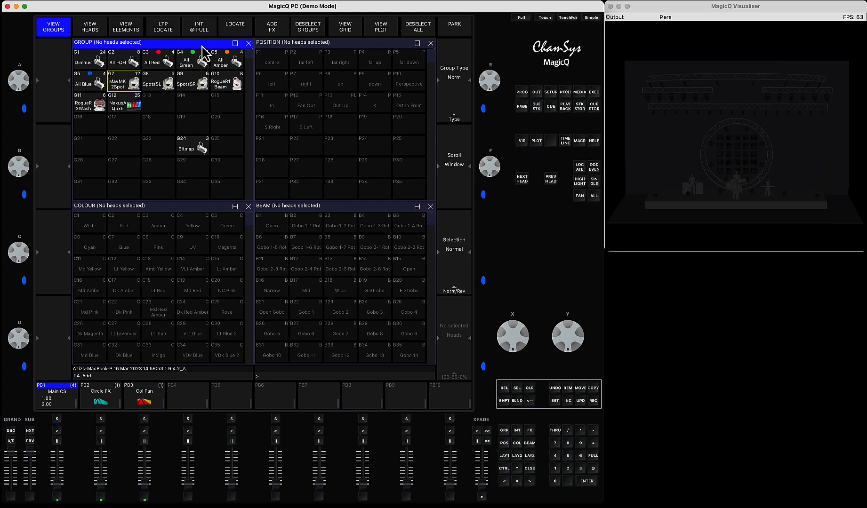
mouse_move(456, 304)
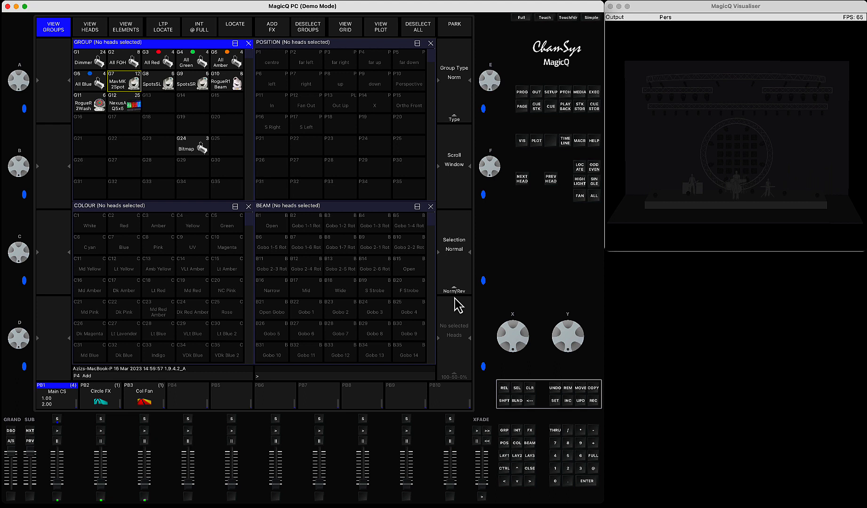
Step: Start SHIFT + REMOVE GROUP and choose group G8 SpotsSL for removal from cues
click(504, 401)
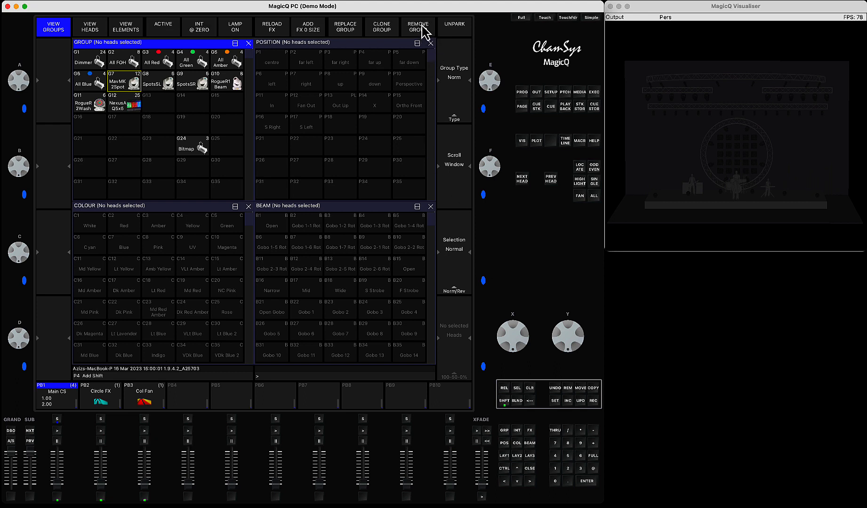
click(417, 26)
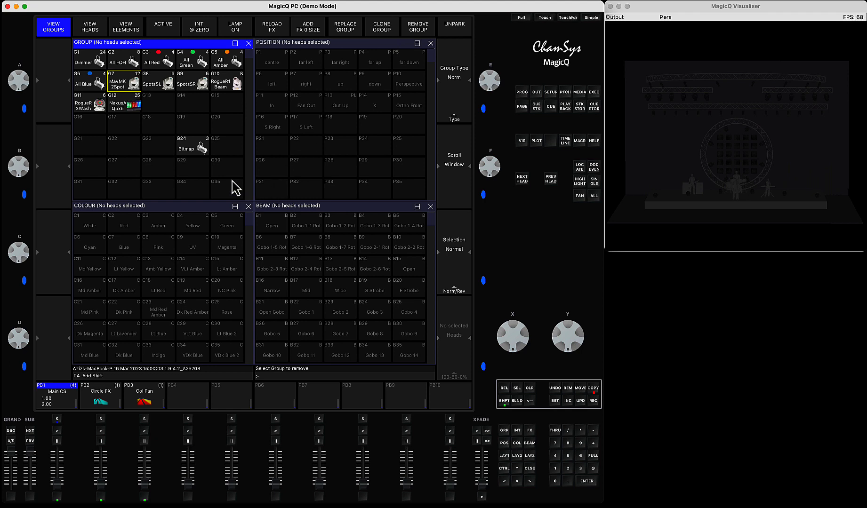
mouse_move(174, 101)
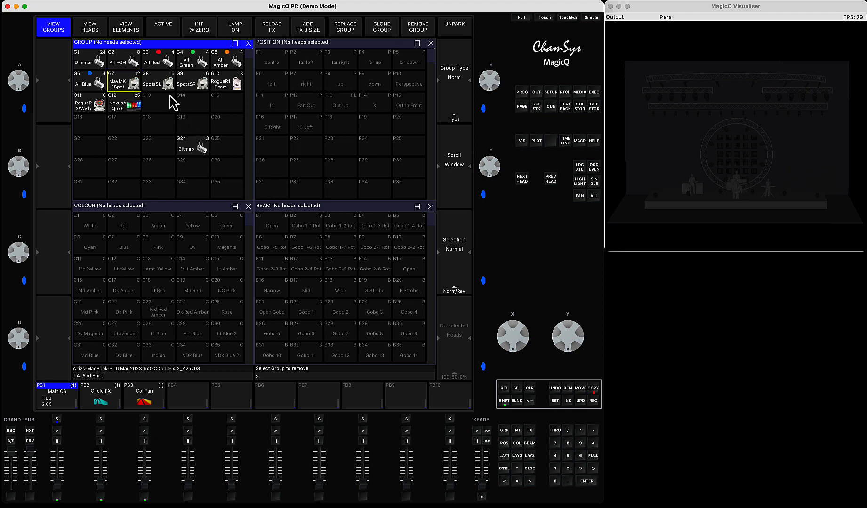
mouse_move(167, 85)
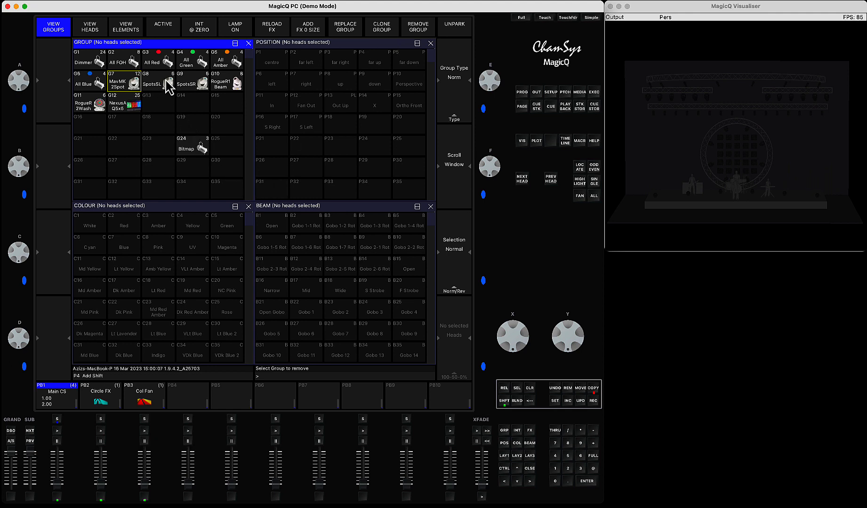
click(158, 85)
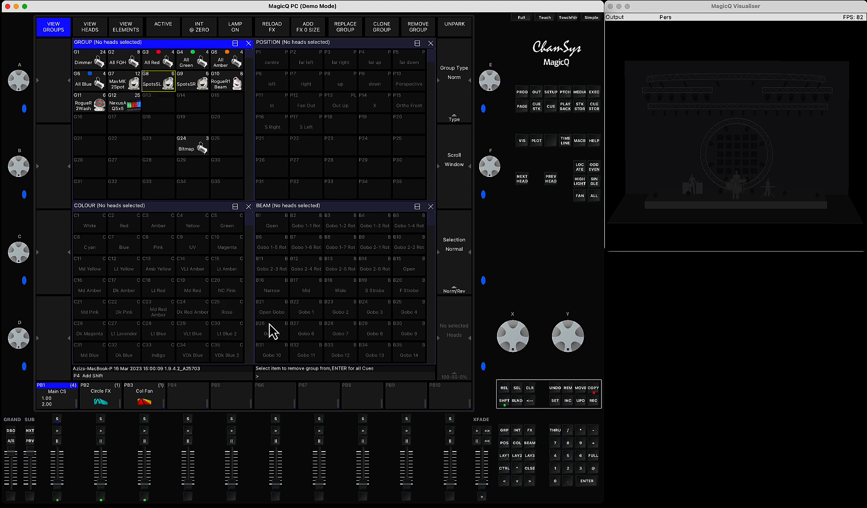
mouse_move(320, 379)
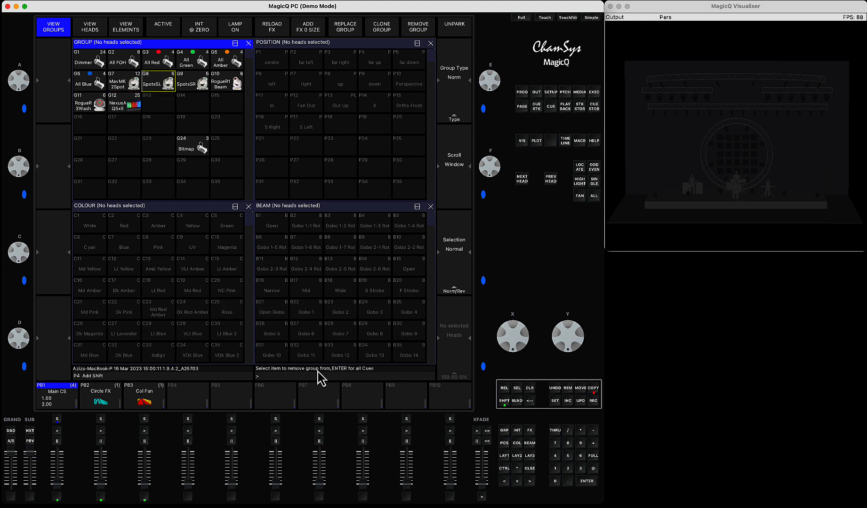
mouse_move(345, 384)
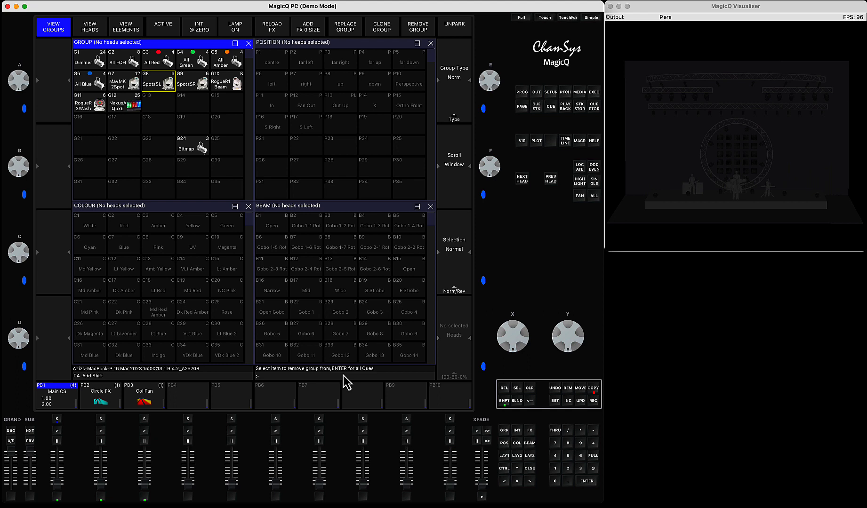
mouse_move(219, 408)
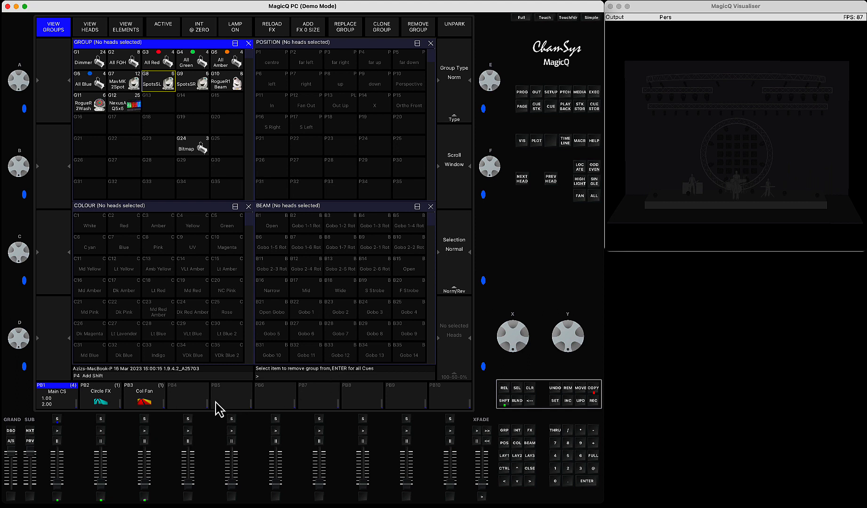
mouse_move(509, 465)
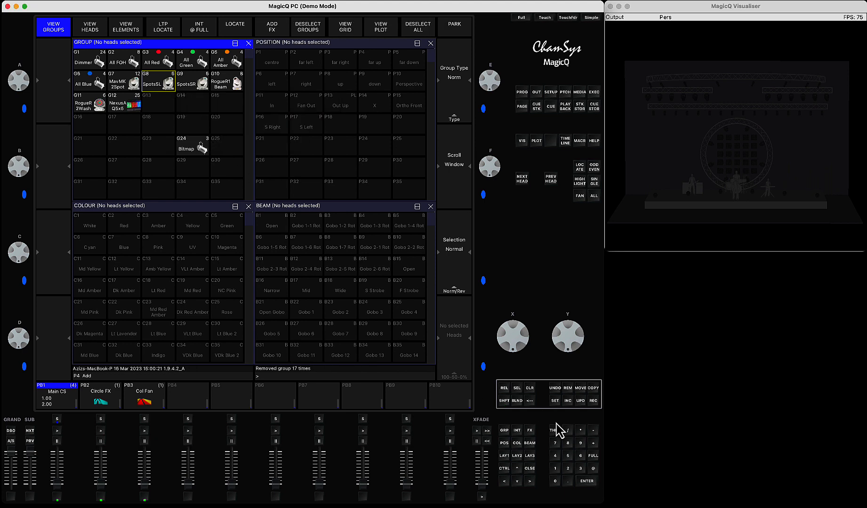
Step: Clear the programmer, then briefly run and release the PB2 Circle FX playback
click(529, 388)
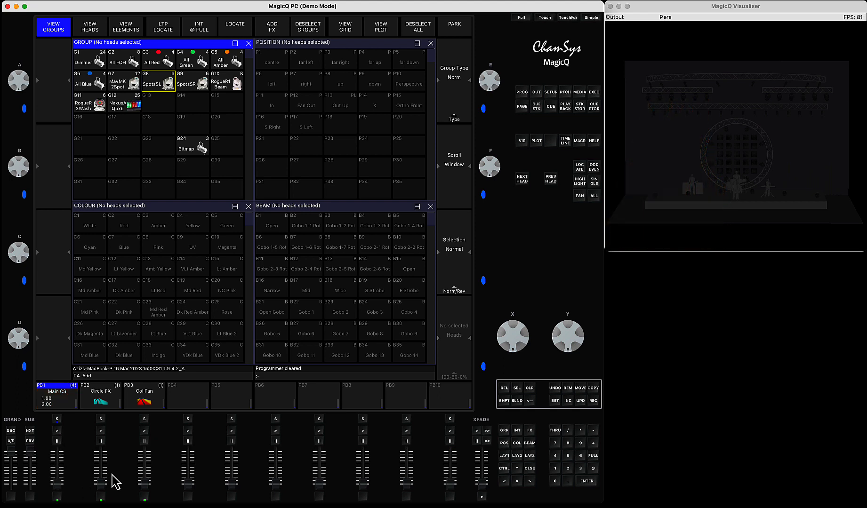
click(101, 395)
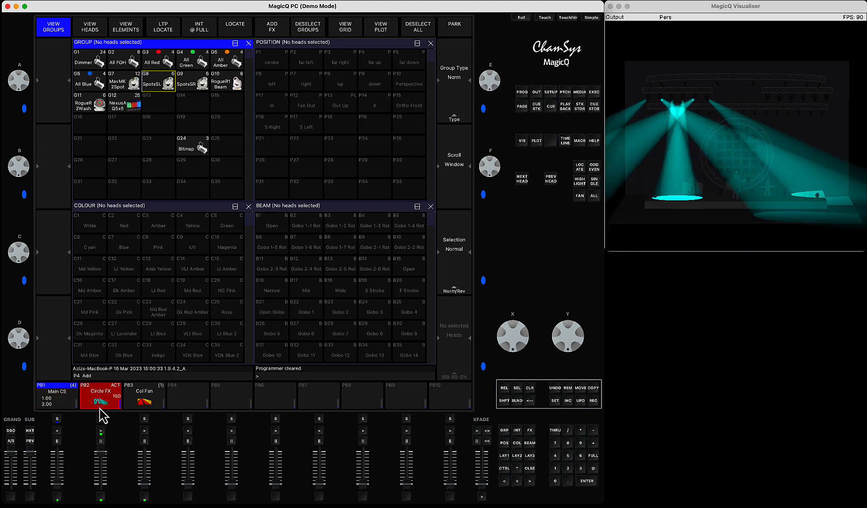
click(101, 394)
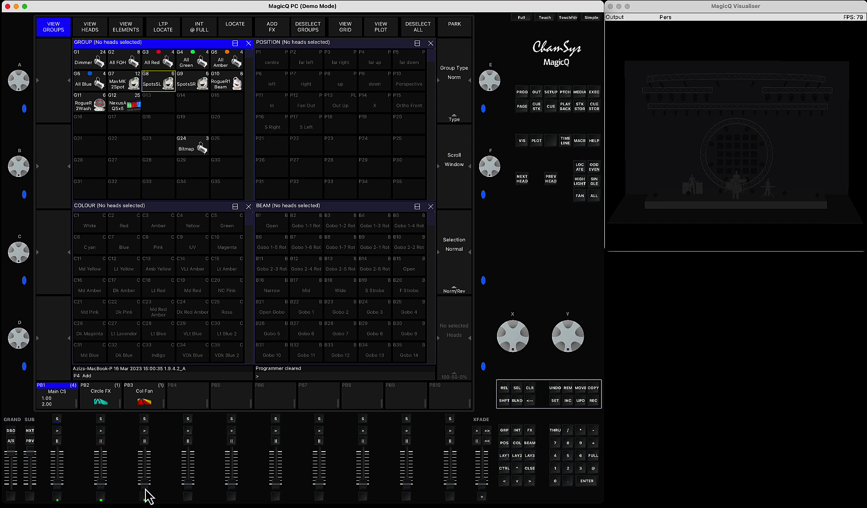
click(144, 433)
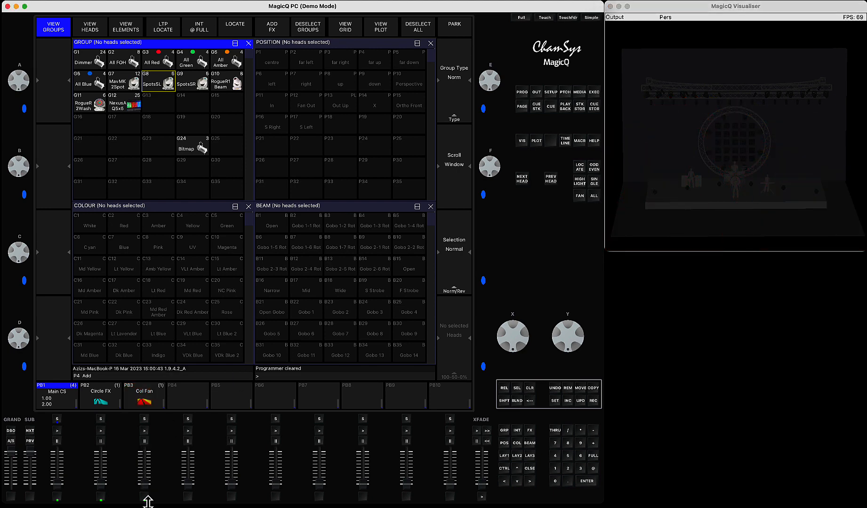
mouse_move(247, 338)
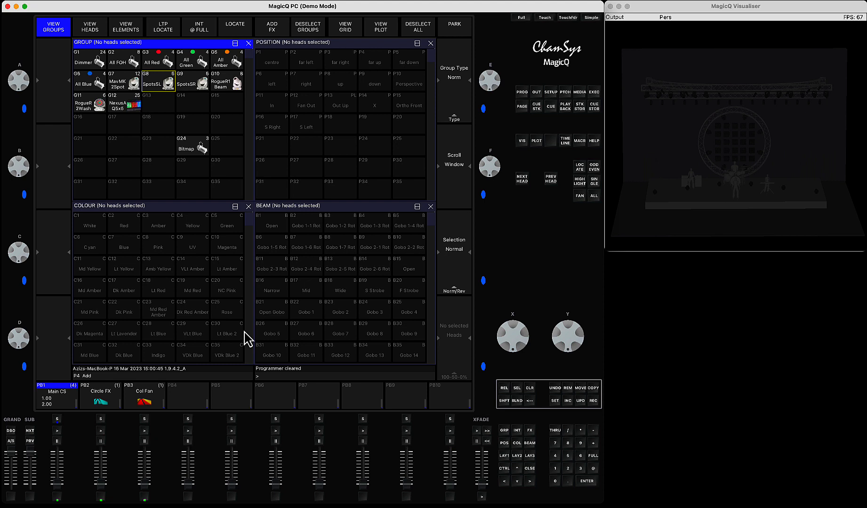
mouse_move(519, 233)
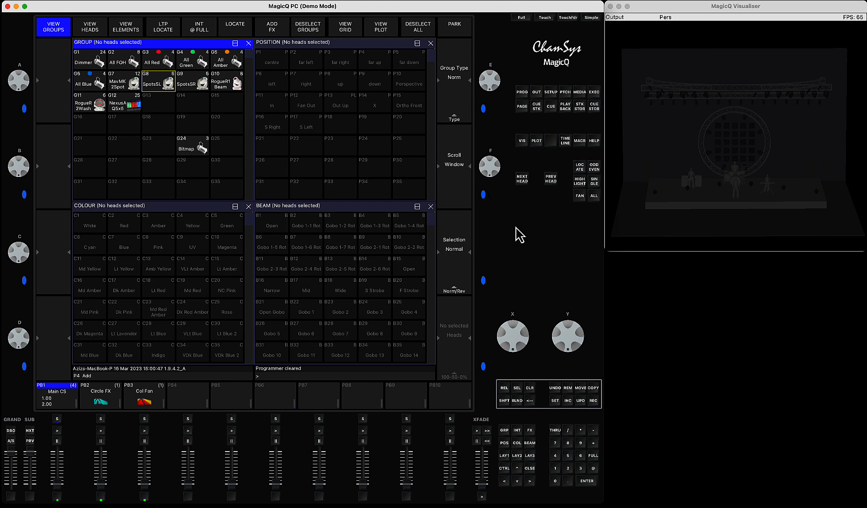
mouse_move(524, 185)
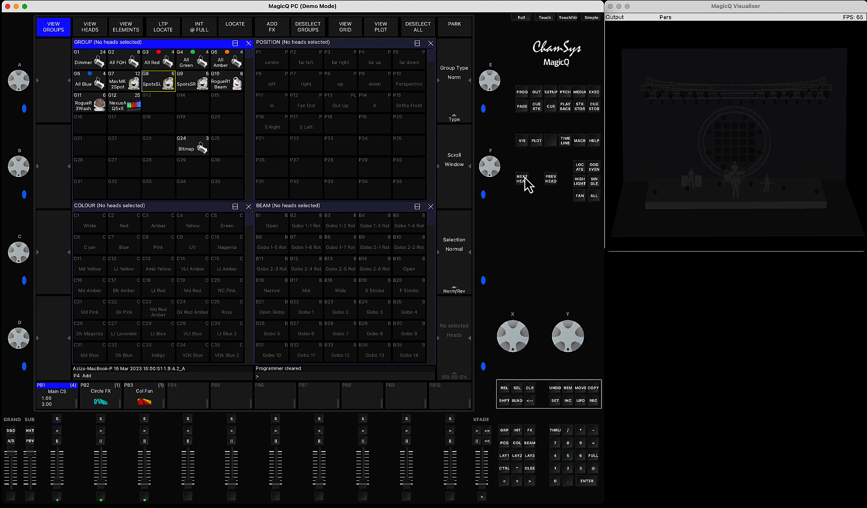
mouse_move(205, 100)
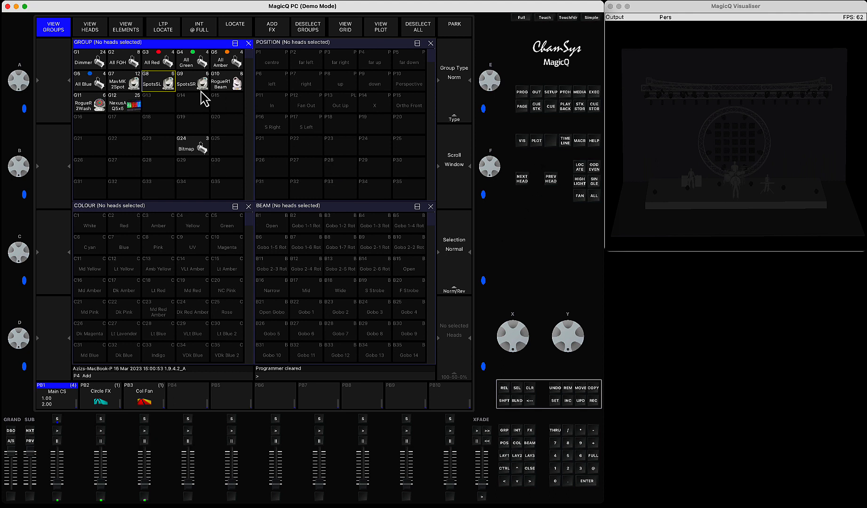
mouse_move(171, 95)
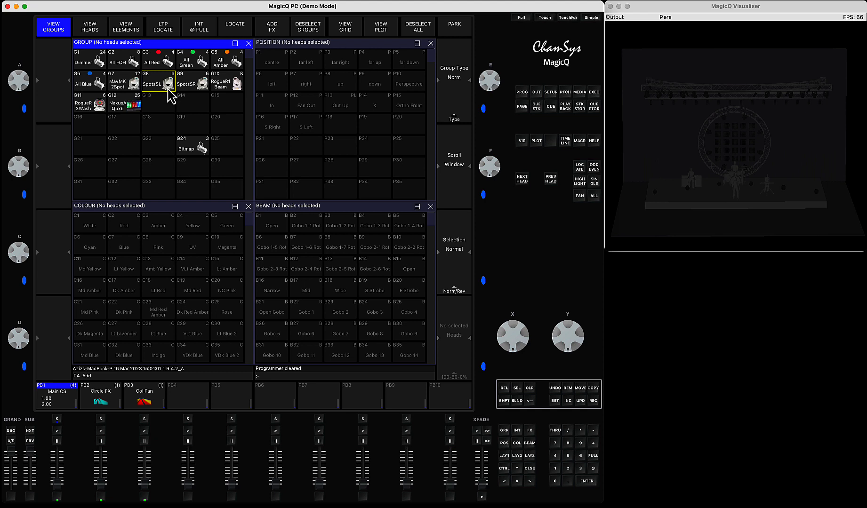
mouse_move(143, 123)
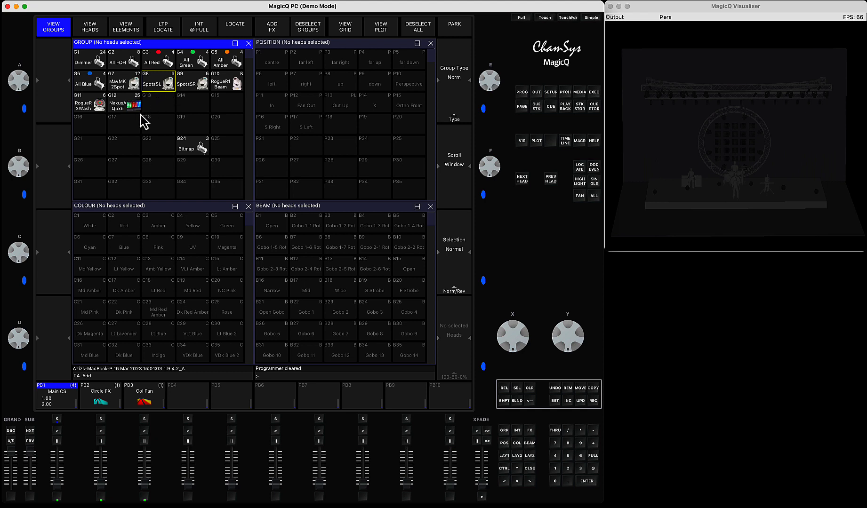
mouse_move(192, 202)
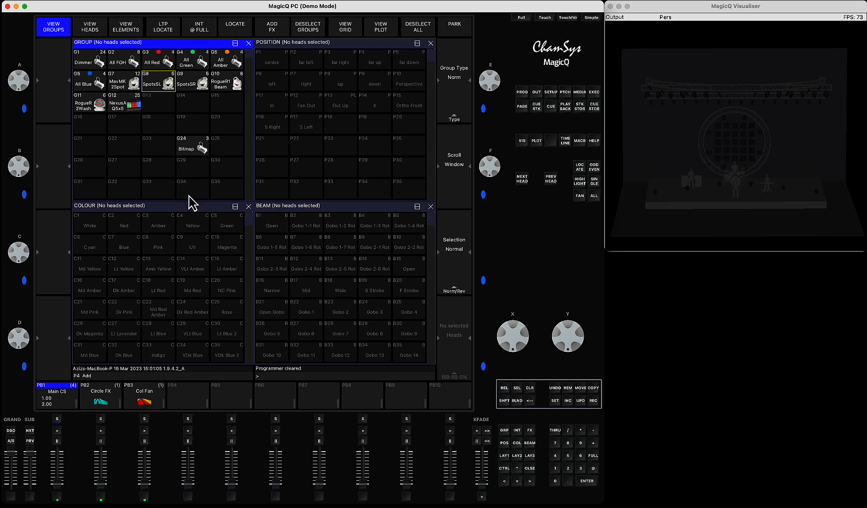